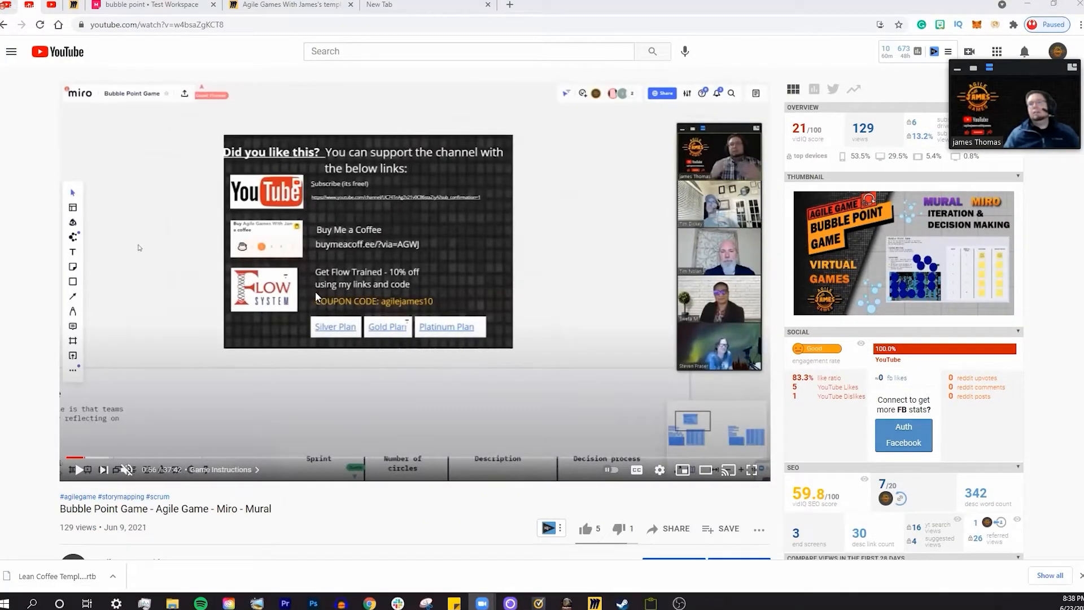
{"action": "mouse_move", "coordinate": [230, 519]}
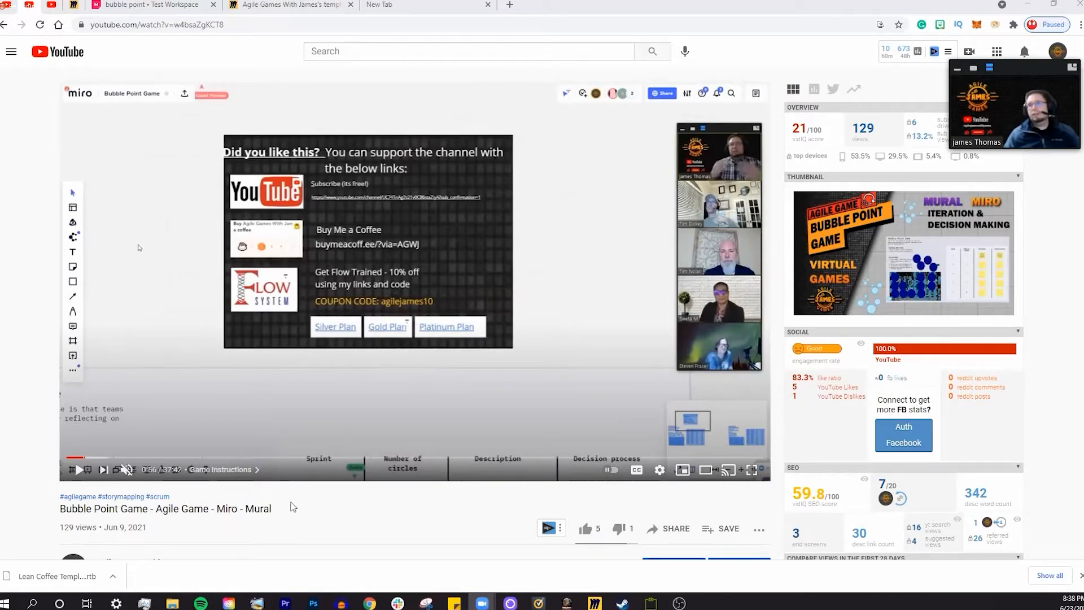
{"action": "mouse_move", "coordinate": [560, 348]}
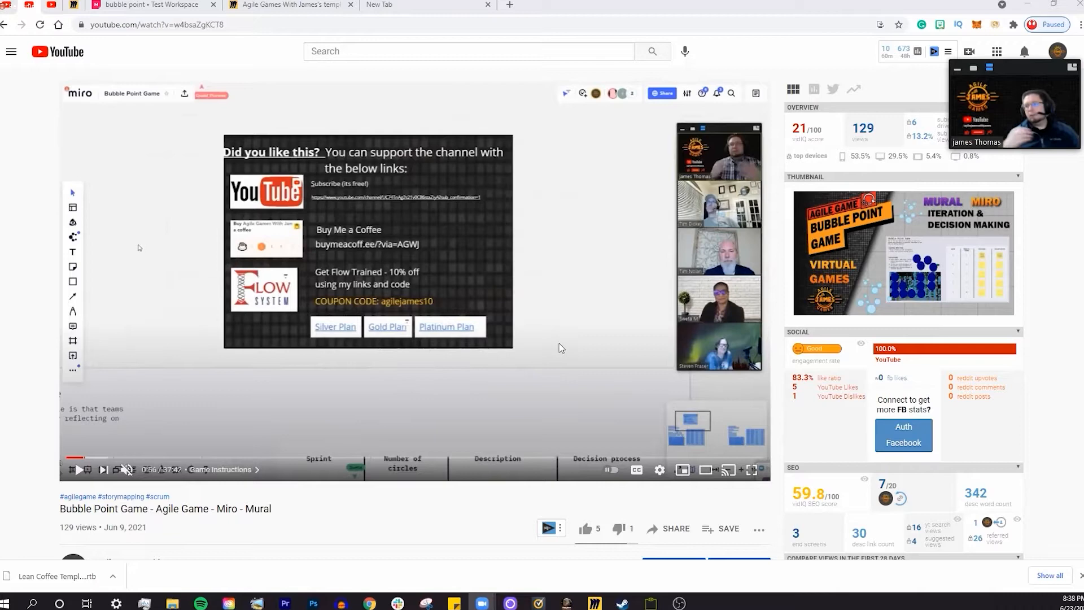
{"action": "mouse_move", "coordinate": [661, 470]}
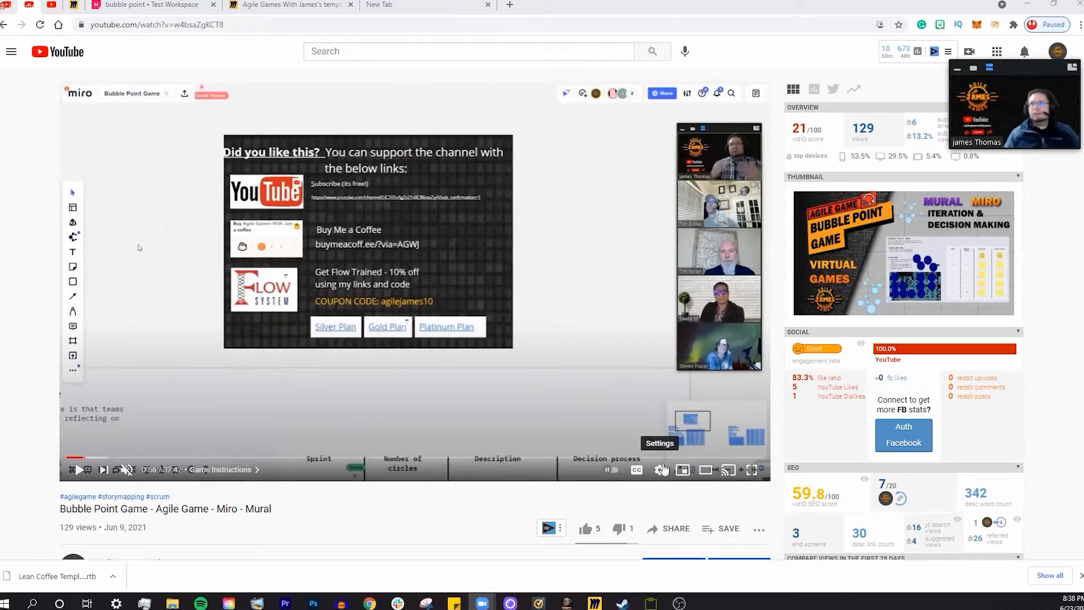
Check the playback speed choices and scroll the video description to its timestamps
{"action": "left_click", "coordinate": [659, 470]}
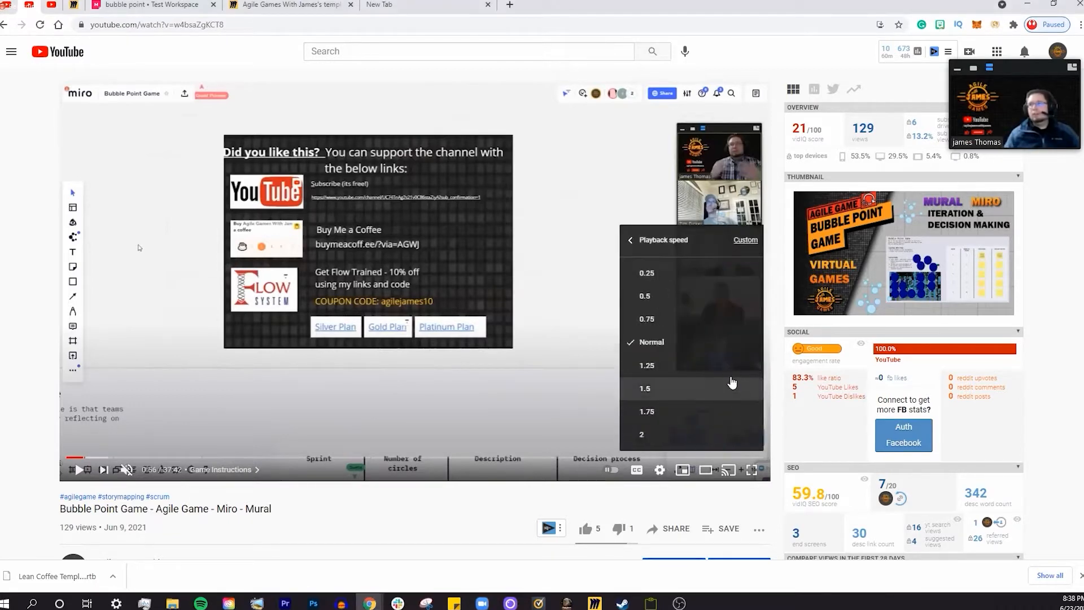
{"action": "mouse_move", "coordinate": [676, 274]}
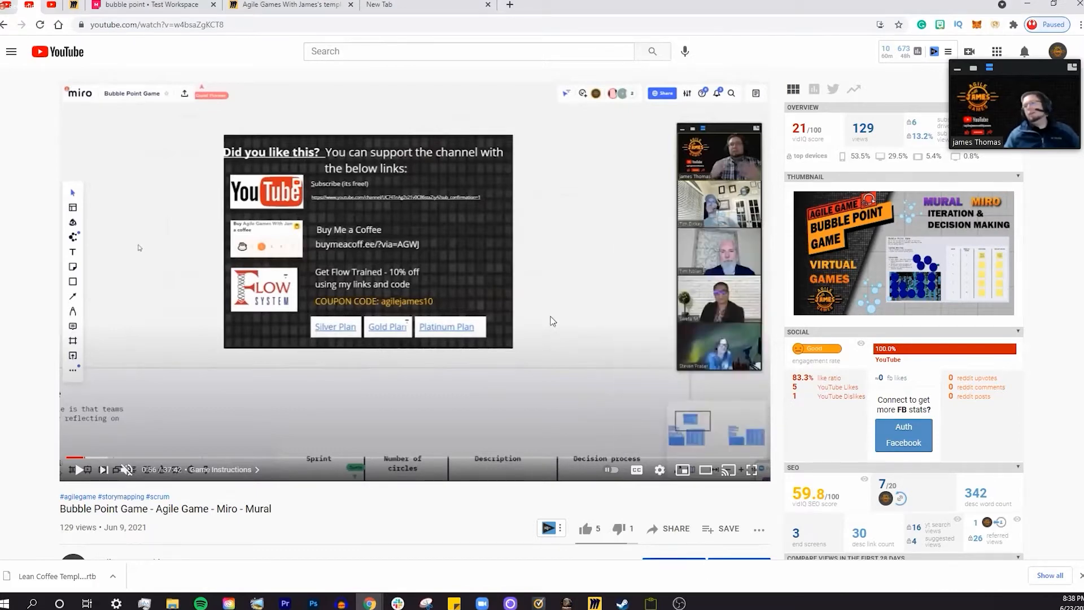
{"action": "mouse_move", "coordinate": [131, 458]}
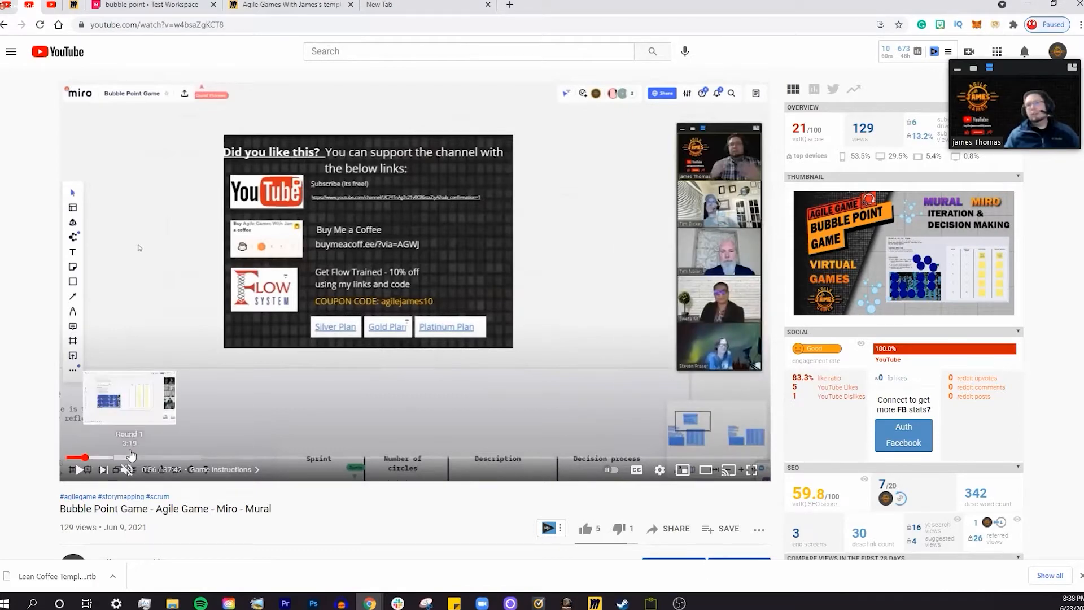
{"action": "mouse_move", "coordinate": [136, 458]}
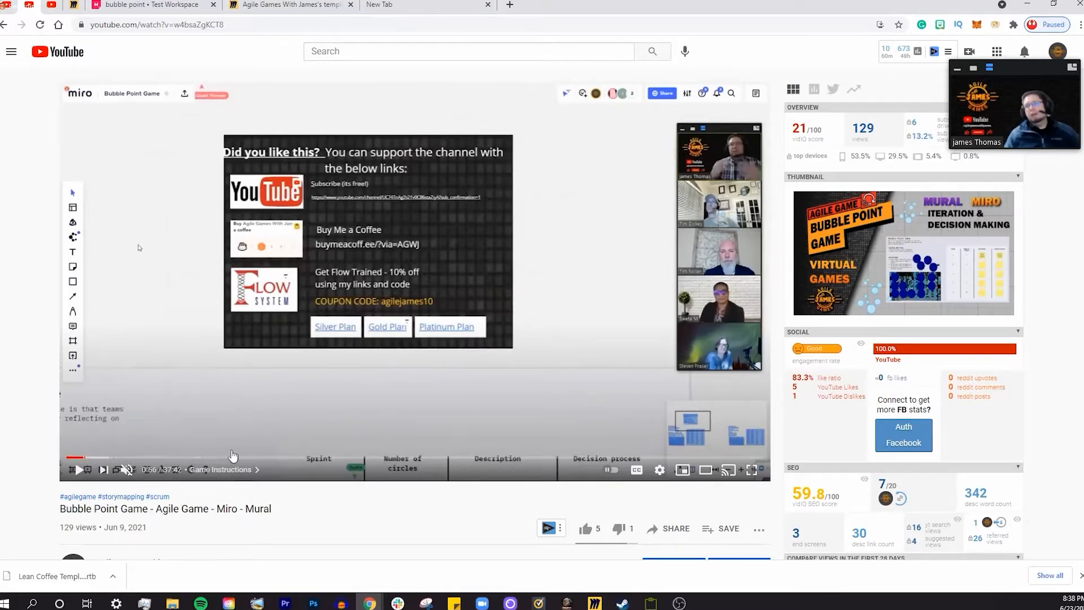
{"action": "mouse_move", "coordinate": [183, 458]}
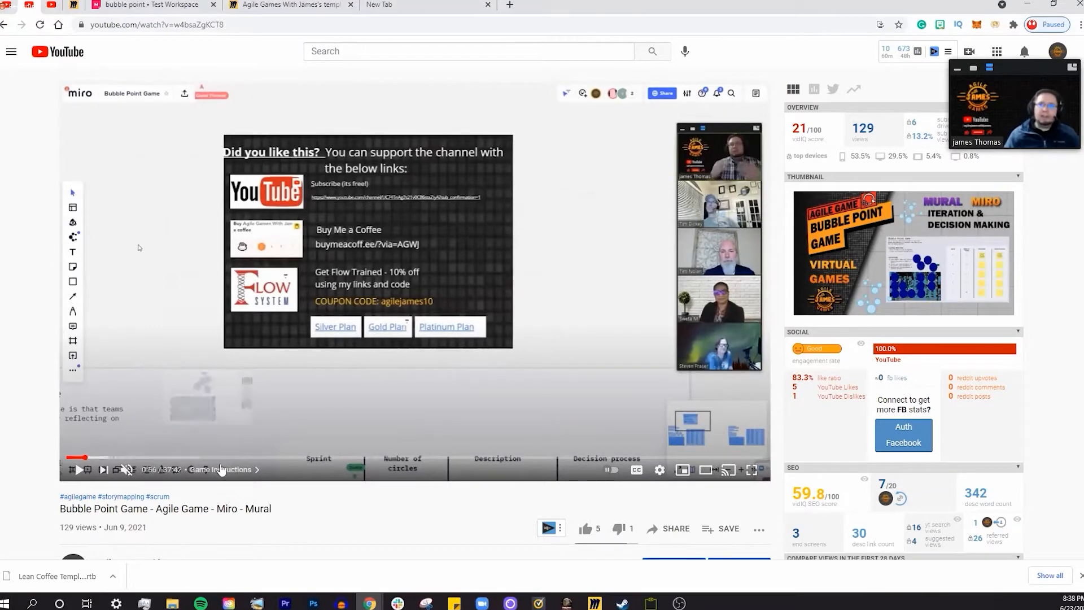
{"action": "mouse_move", "coordinate": [298, 459]}
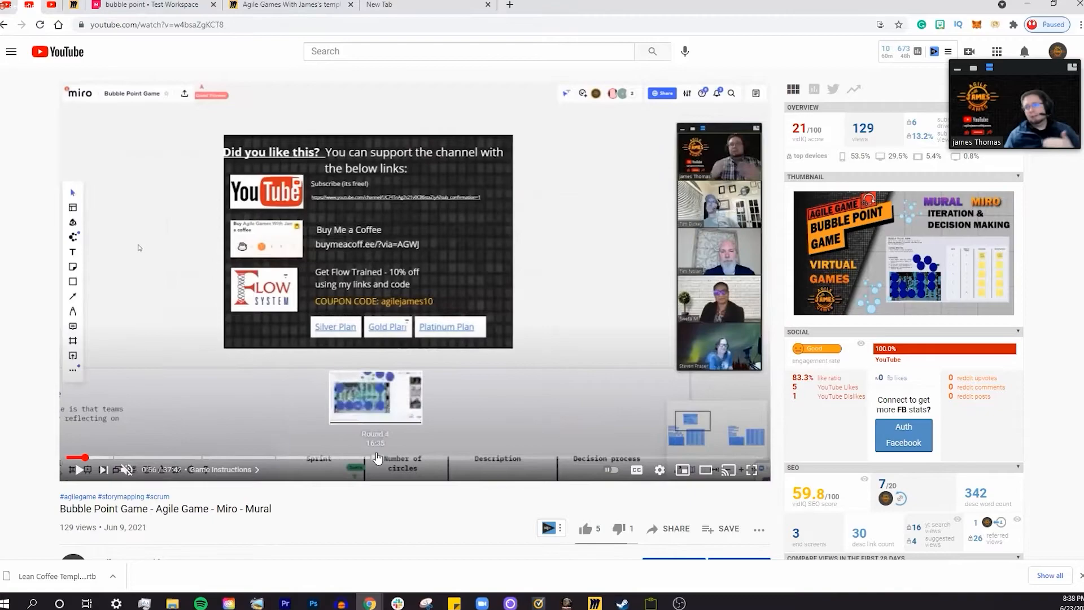
{"action": "scroll", "scroll_direction": "down", "scroll_amount": 3}
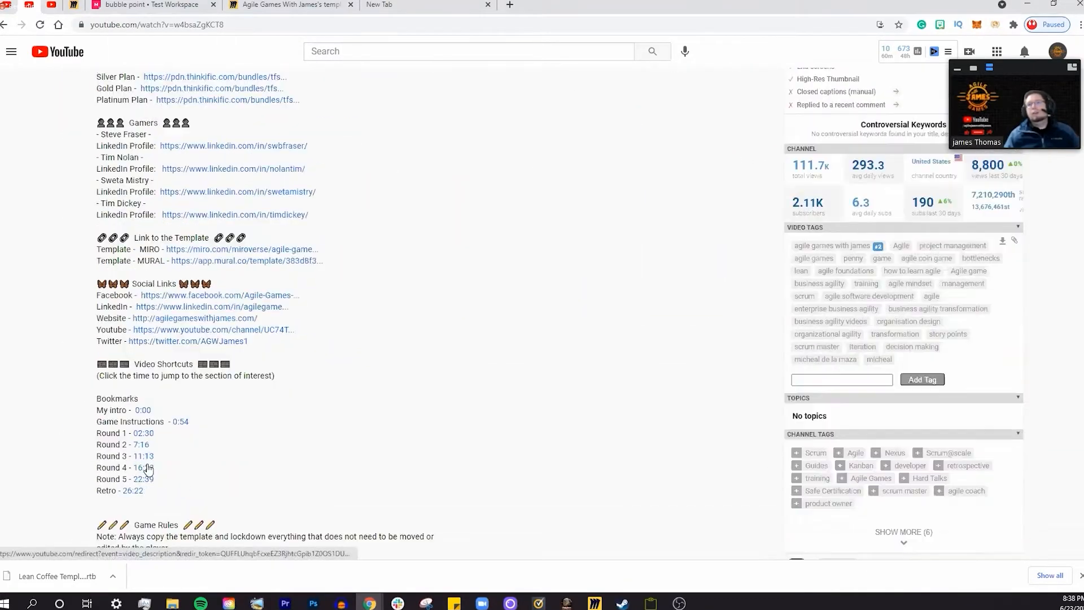
{"action": "scroll", "scroll_direction": "down", "scroll_amount": 3}
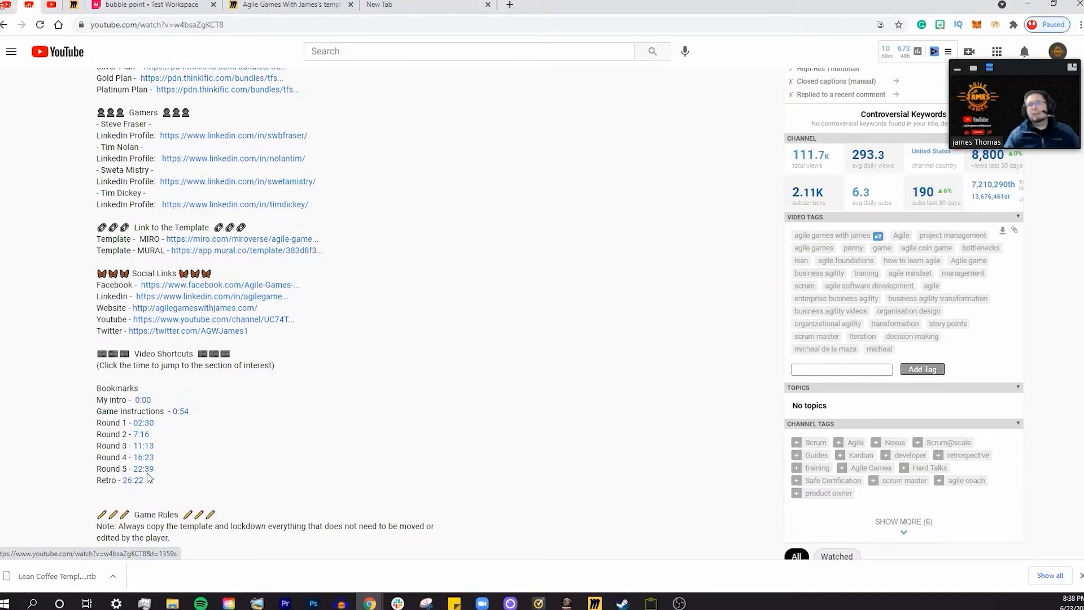
{"action": "scroll", "scroll_direction": "up", "scroll_amount": 3}
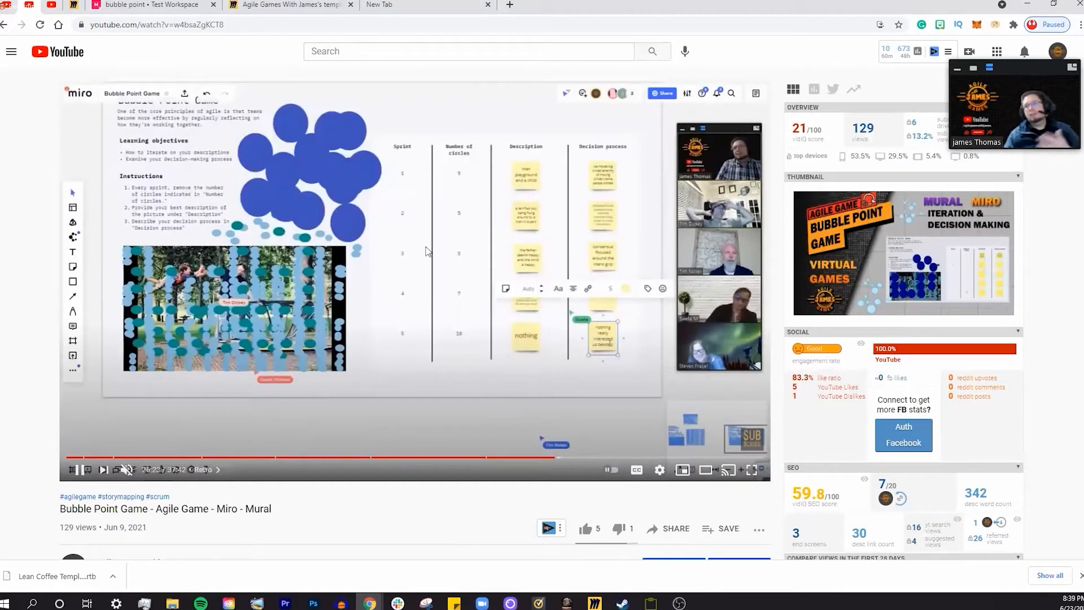
{"action": "scroll", "scroll_direction": "down", "scroll_amount": 3}
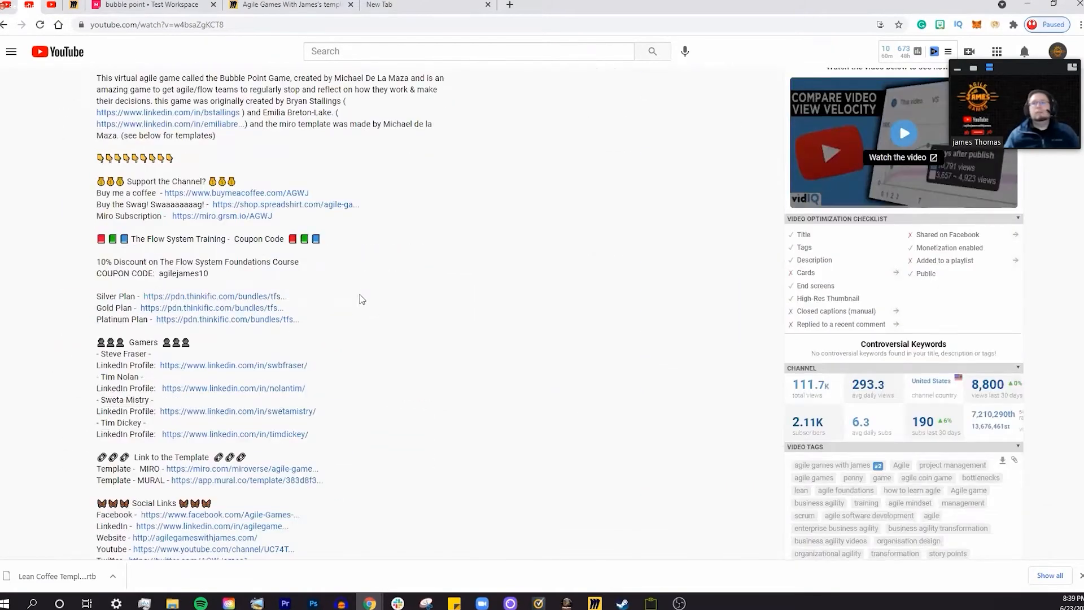
{"action": "scroll", "scroll_direction": "up", "scroll_amount": 3}
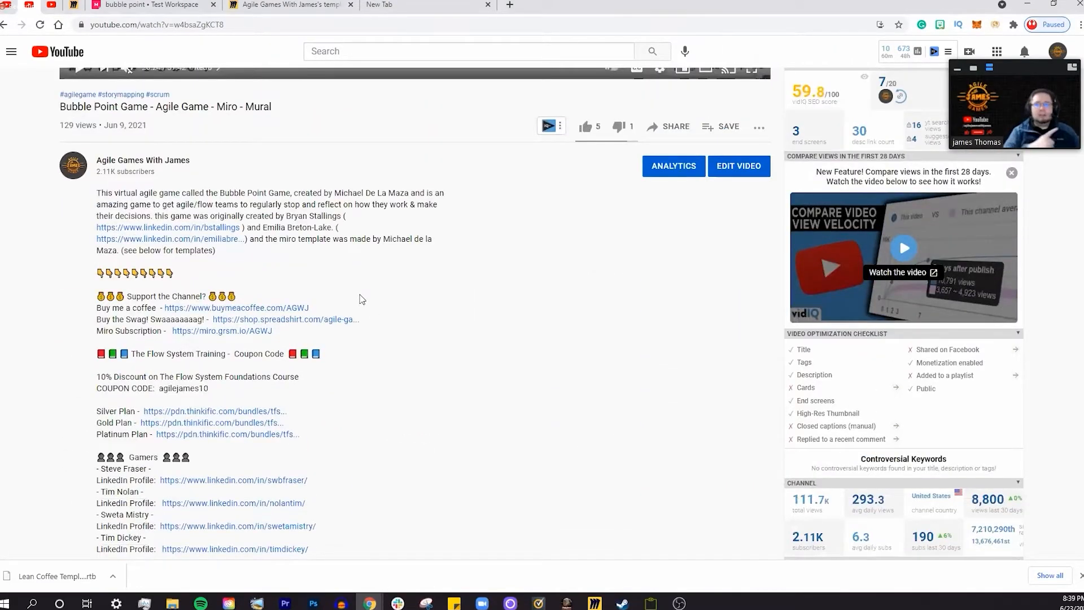
{"action": "mouse_move", "coordinate": [364, 314]}
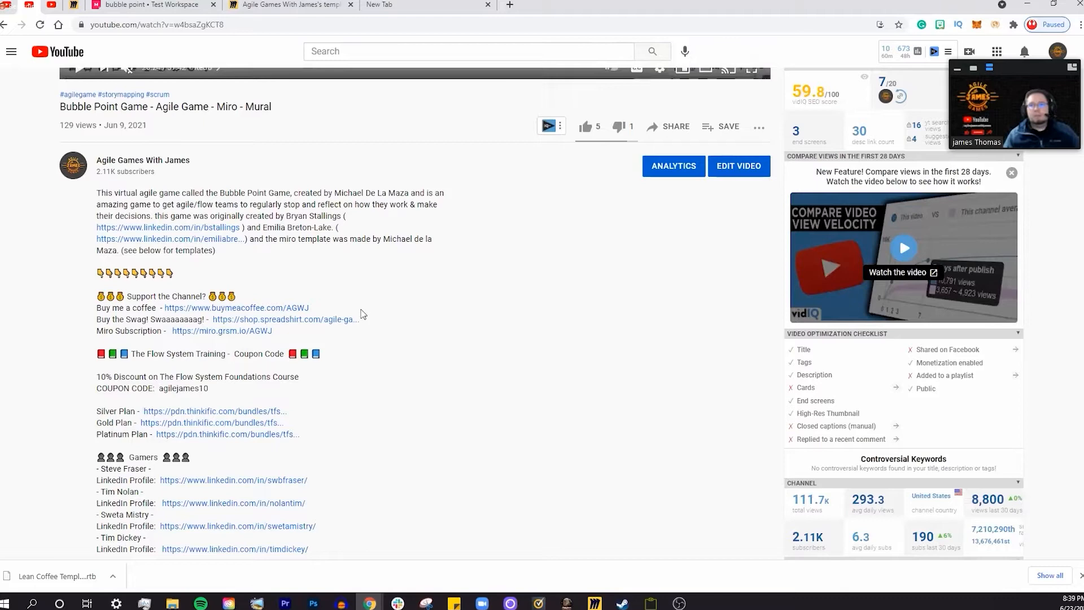
Jump to the Retro 26:22 section and bring the template links and round bookmarks into view
{"action": "scroll", "scroll_direction": "down", "scroll_amount": 3}
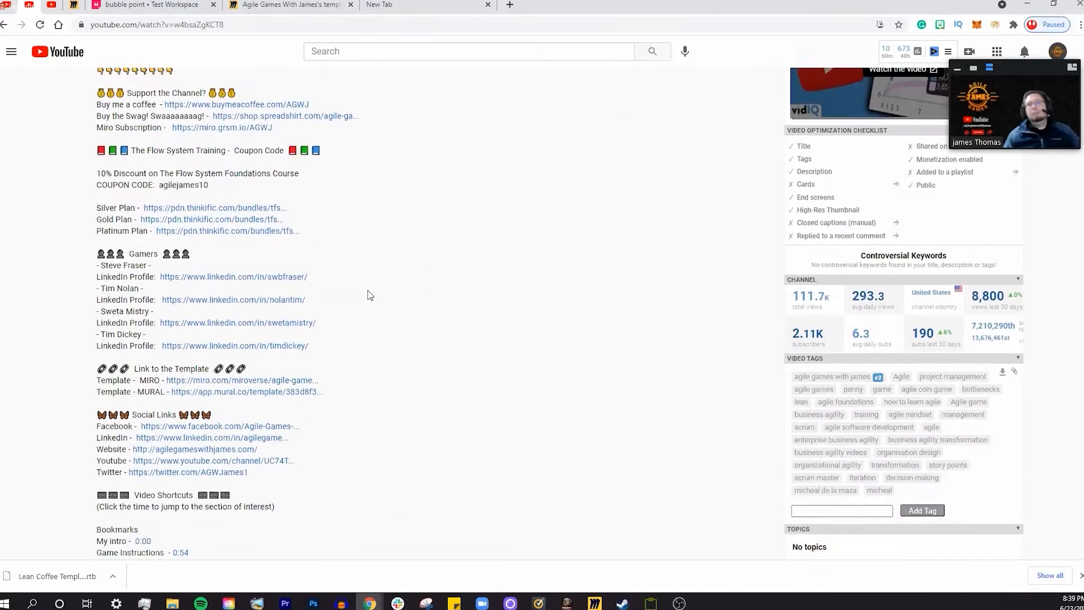
{"action": "scroll", "scroll_direction": "down", "scroll_amount": 3}
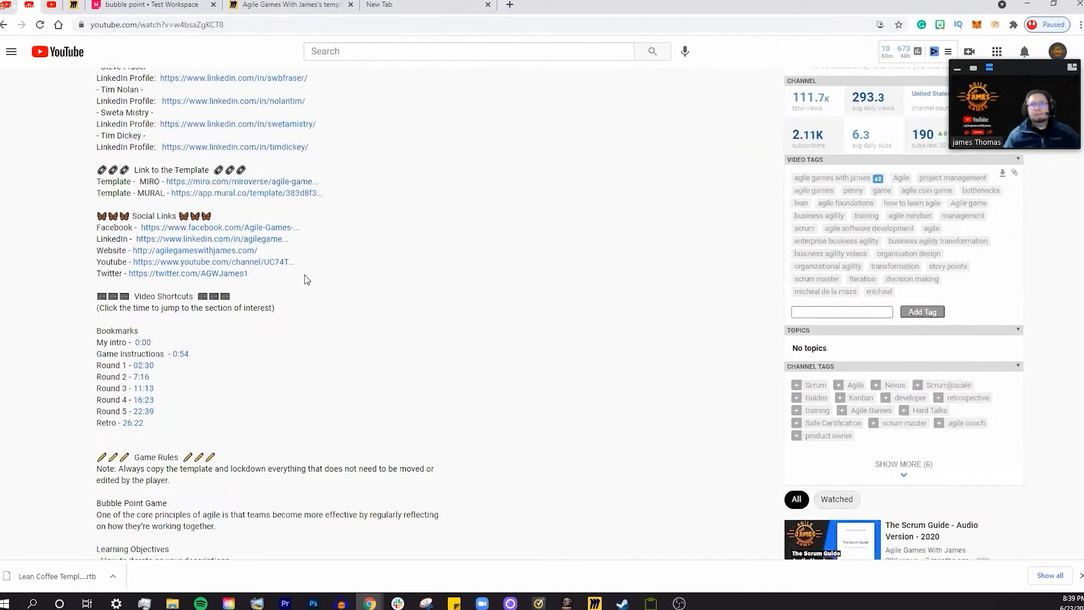
{"action": "scroll", "scroll_direction": "down", "scroll_amount": 3}
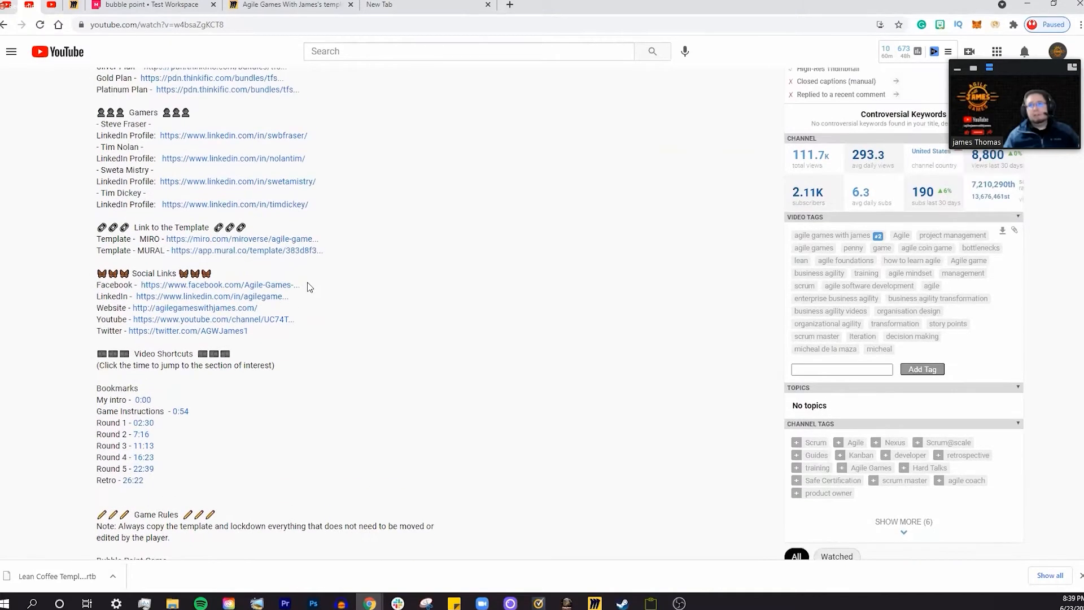
{"action": "scroll", "scroll_direction": "up", "scroll_amount": 3}
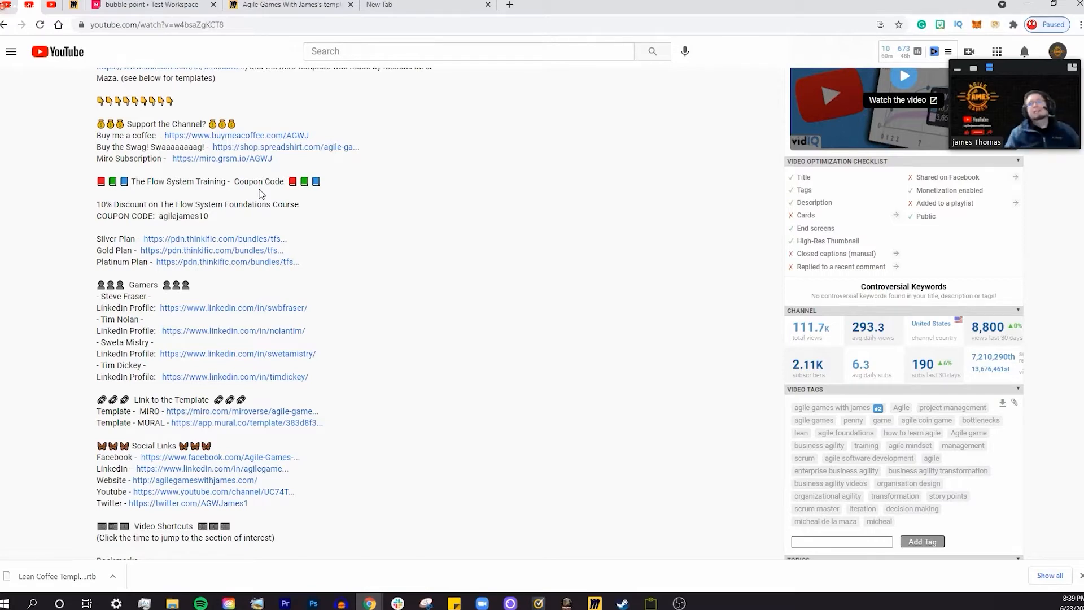
{"action": "mouse_move", "coordinate": [334, 181]}
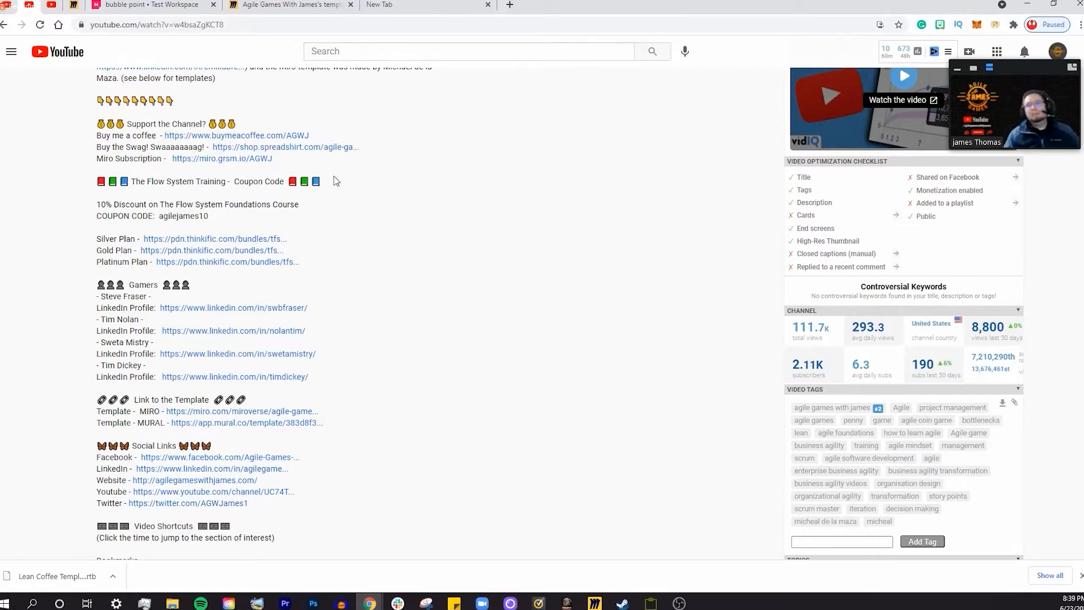
{"action": "scroll", "scroll_direction": "down", "scroll_amount": 3}
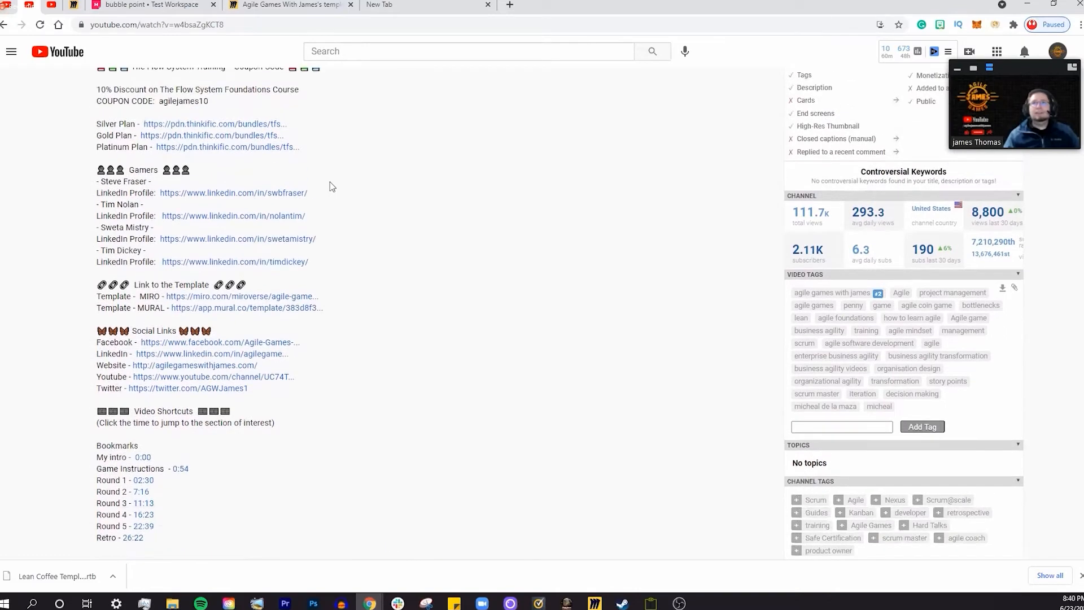
{"action": "scroll", "scroll_direction": "down", "scroll_amount": 3}
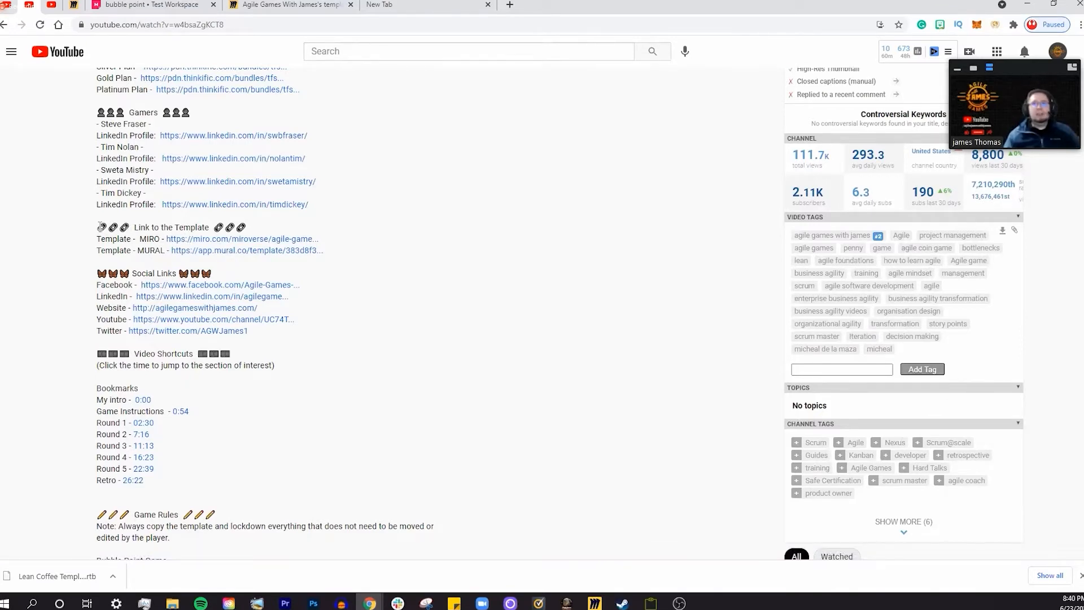
Open the Miro Bubble Point Game template link from the 'Link to the Template' section
{"action": "double_click", "coordinate": [171, 227]}
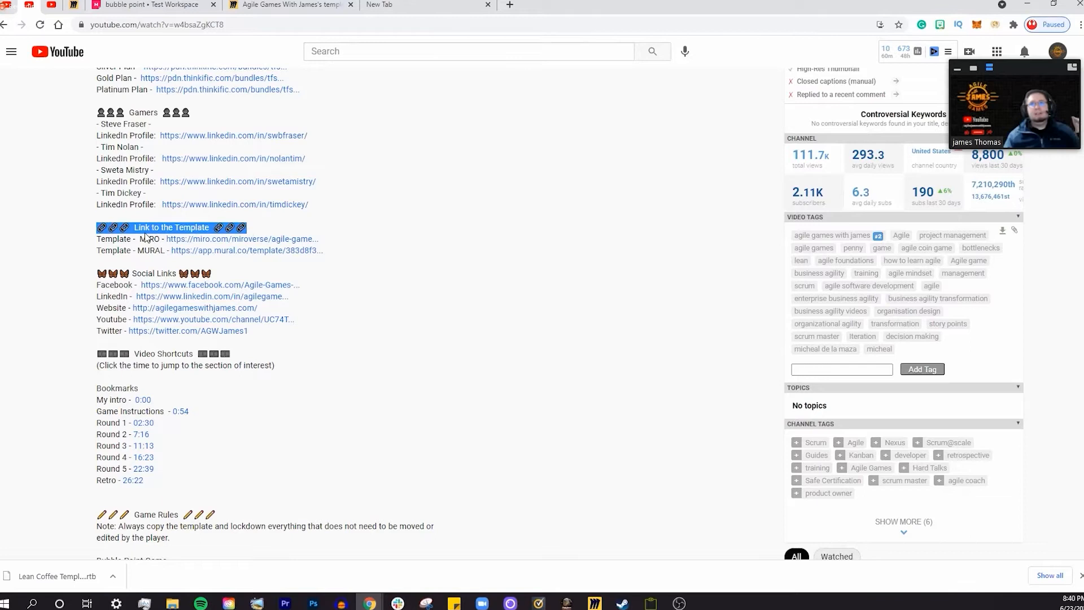
{"action": "double_click", "coordinate": [150, 250]}
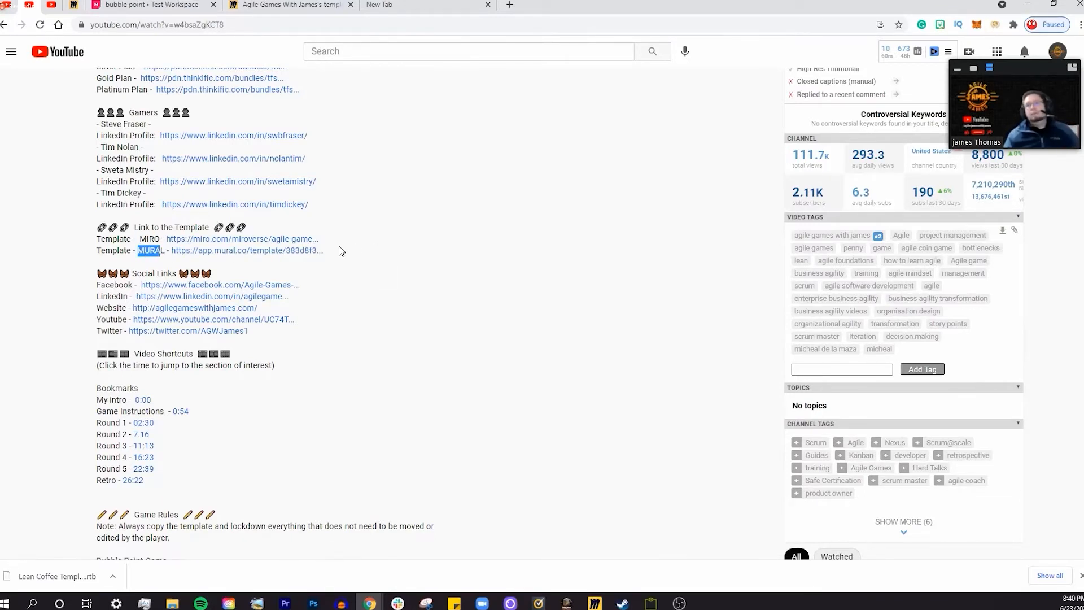
{"action": "scroll", "scroll_direction": "up", "scroll_amount": 3}
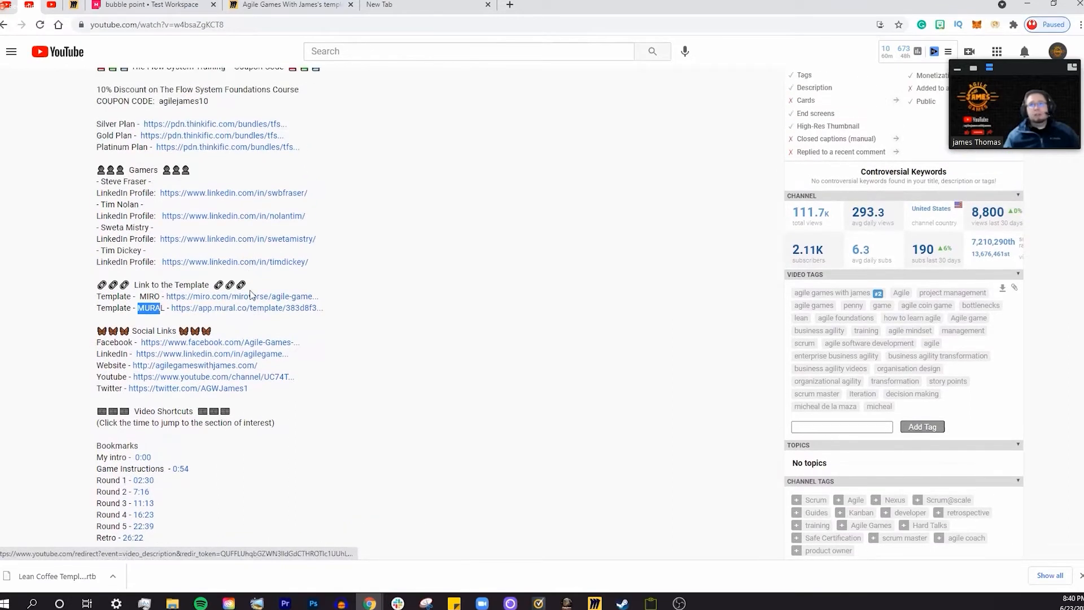
{"action": "mouse_move", "coordinate": [252, 299]}
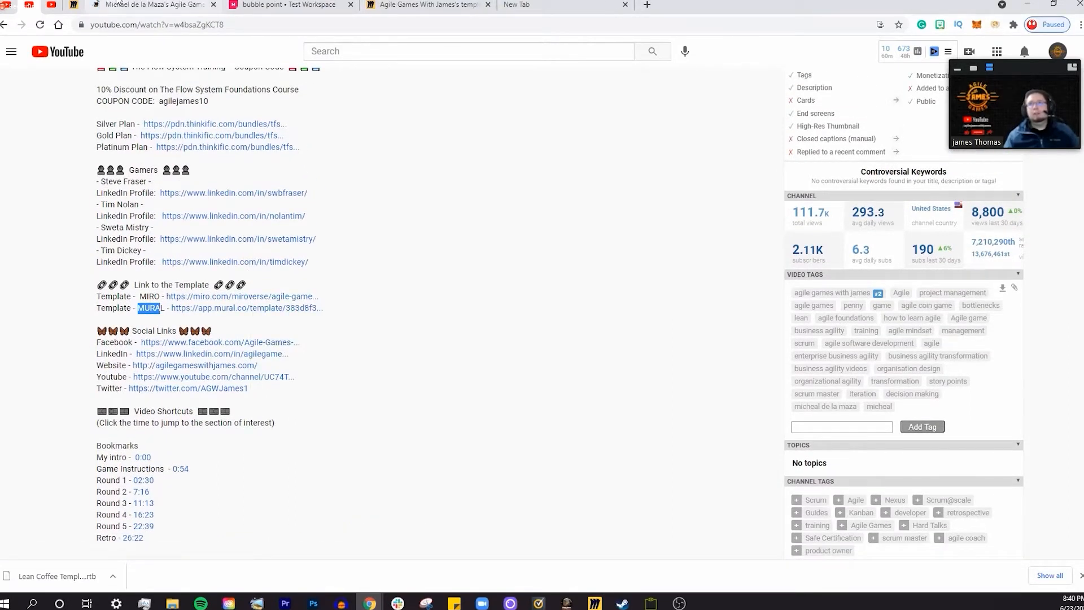
{"action": "left_click", "coordinate": [241, 296]}
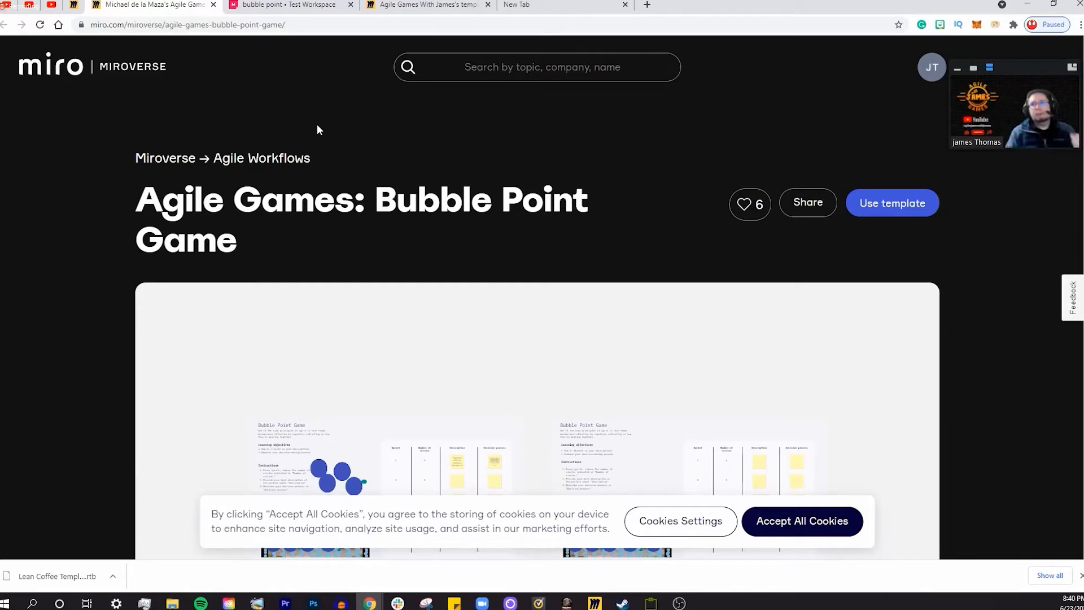
Browse the Miroverse community template gallery
{"action": "left_click", "coordinate": [536, 66]}
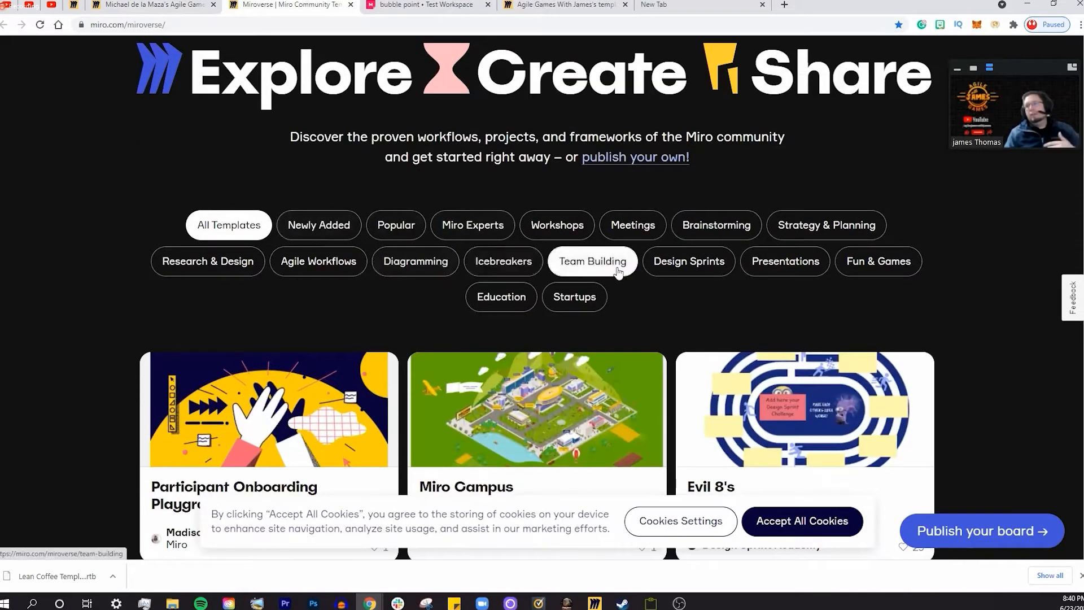
{"action": "scroll", "scroll_direction": "down", "scroll_amount": 3}
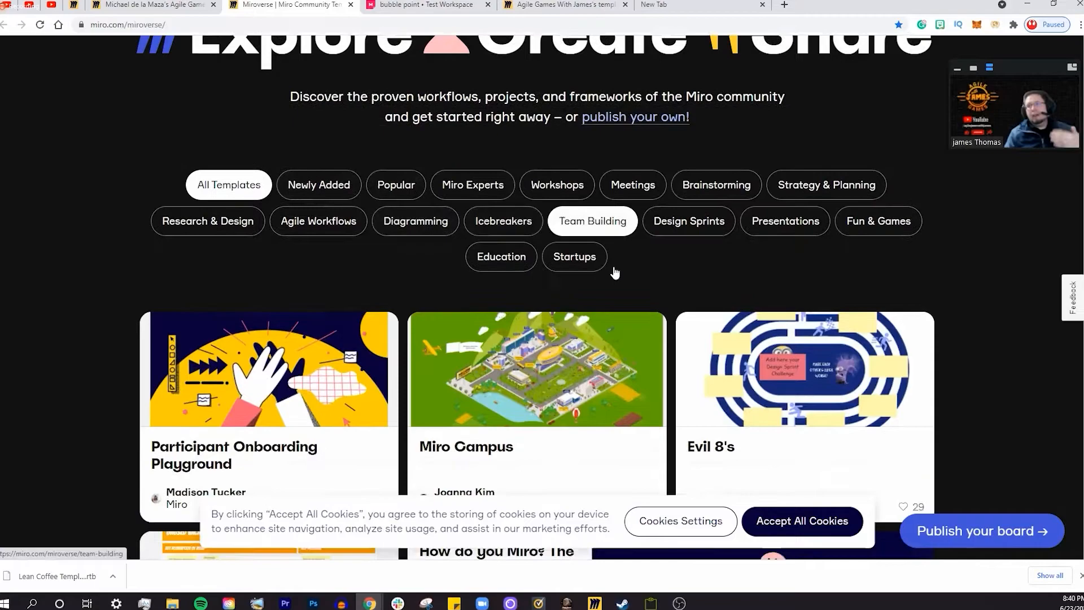
{"action": "scroll", "scroll_direction": "down", "scroll_amount": 3}
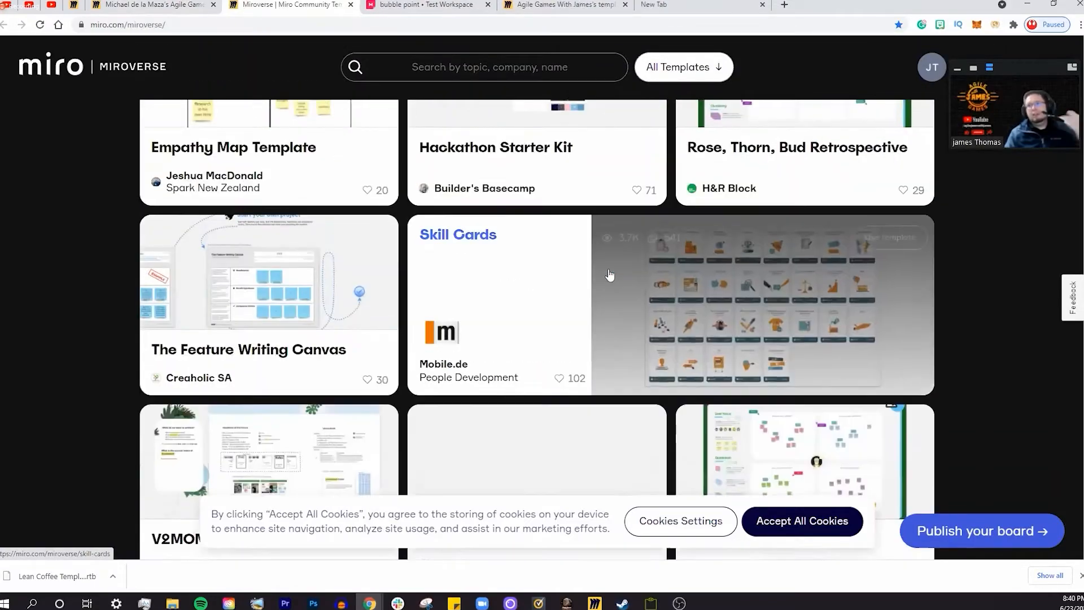
{"action": "scroll", "scroll_direction": "down", "scroll_amount": 3}
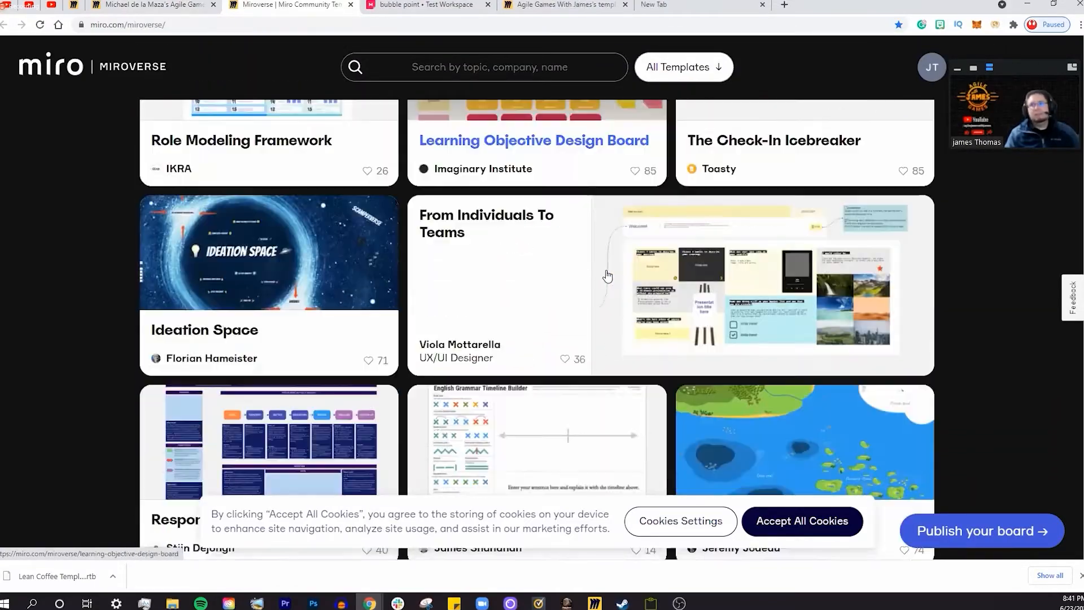
{"action": "scroll", "scroll_direction": "down", "scroll_amount": 3}
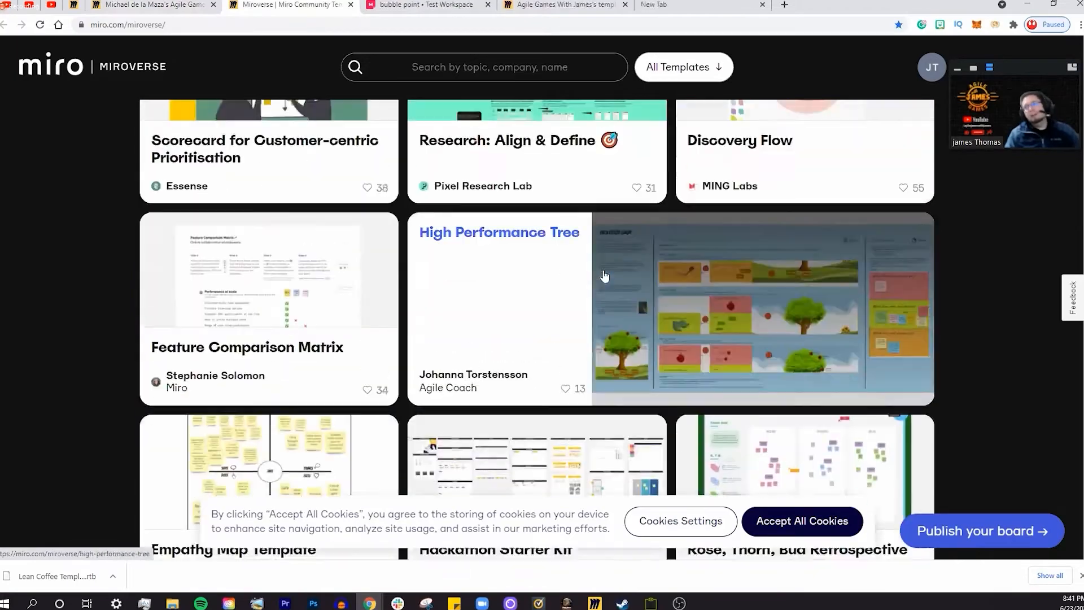
{"action": "scroll", "scroll_direction": "up", "scroll_amount": 3}
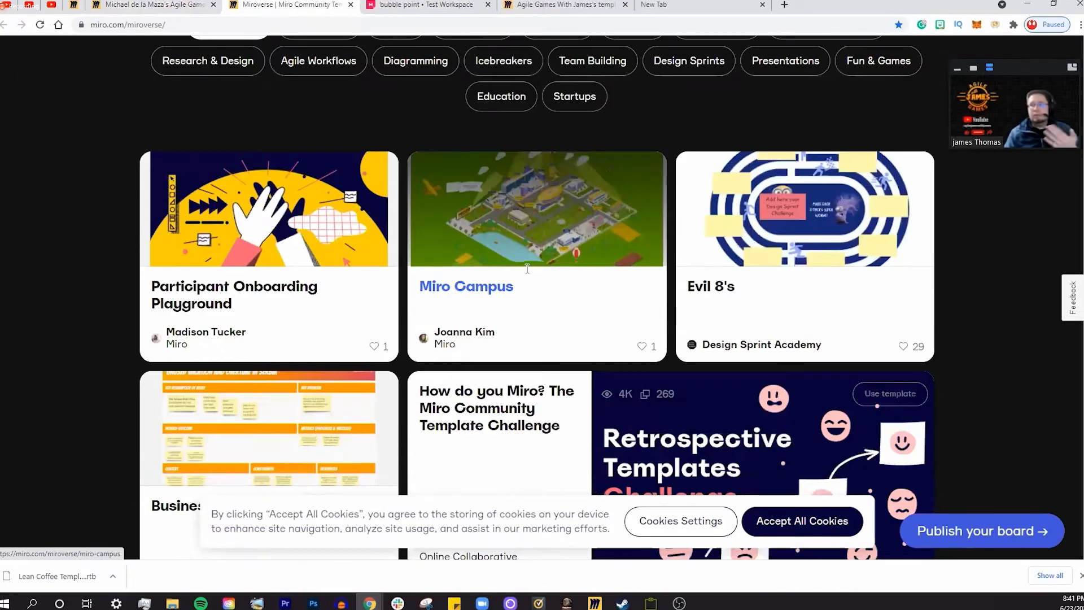
{"action": "scroll", "scroll_direction": "up", "scroll_amount": 3}
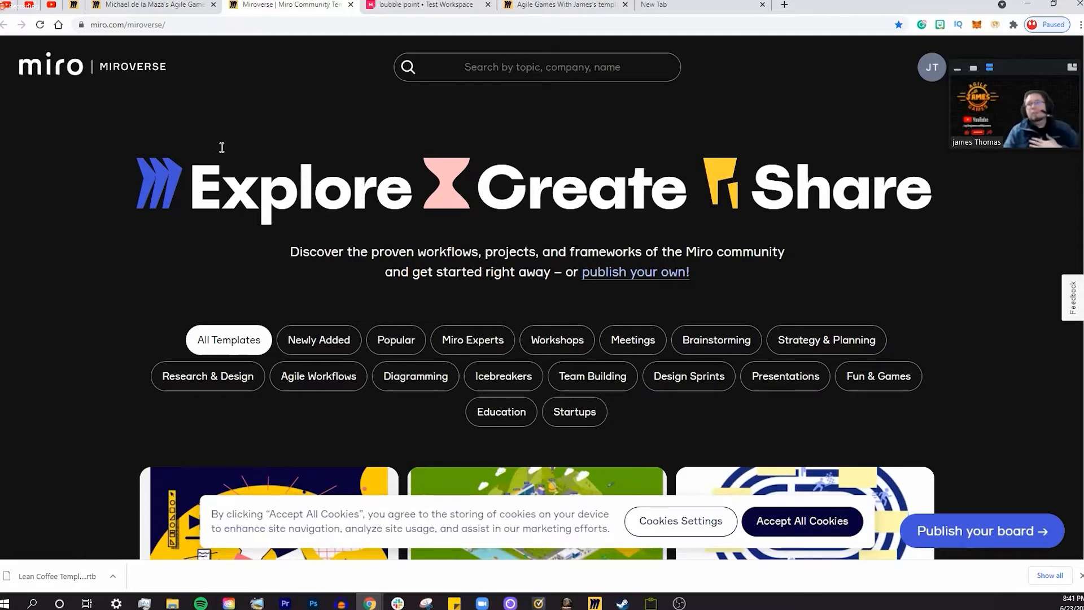
{"action": "mouse_move", "coordinate": [242, 128]}
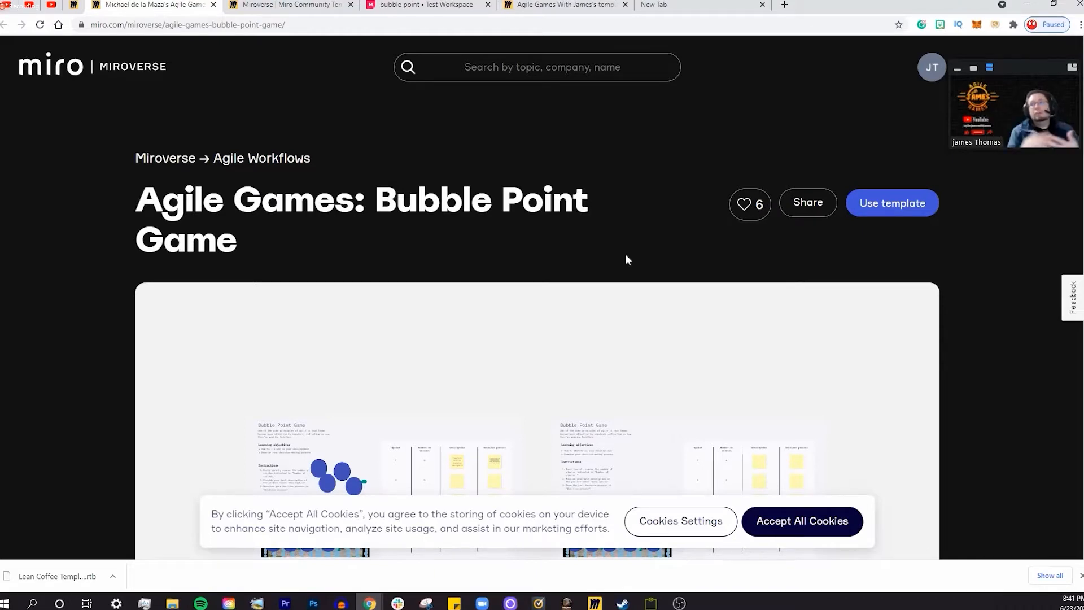
{"action": "mouse_move", "coordinate": [642, 248]}
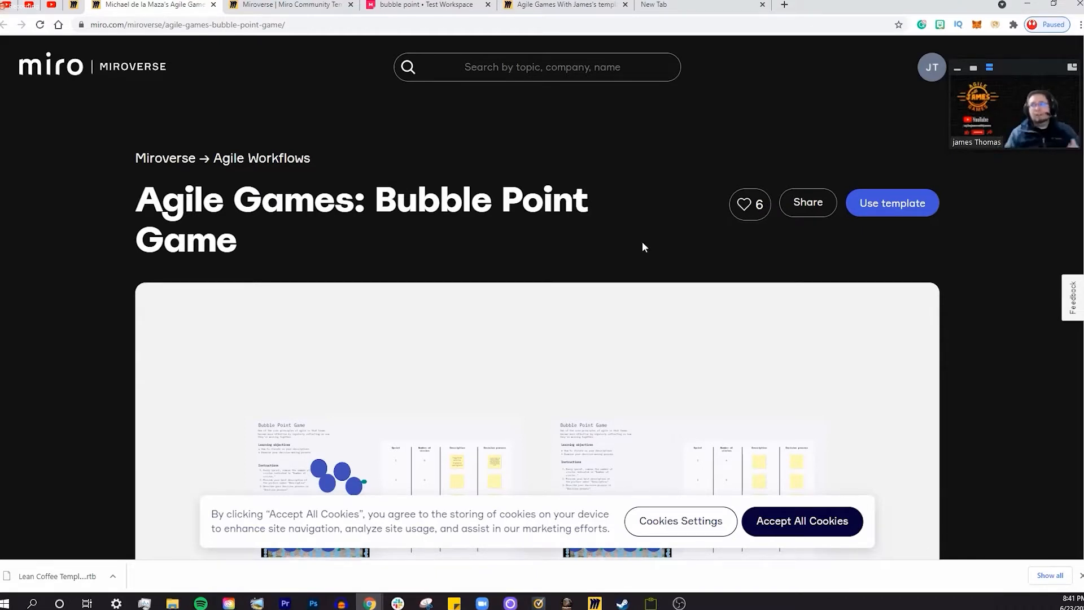
{"action": "mouse_move", "coordinate": [878, 215]}
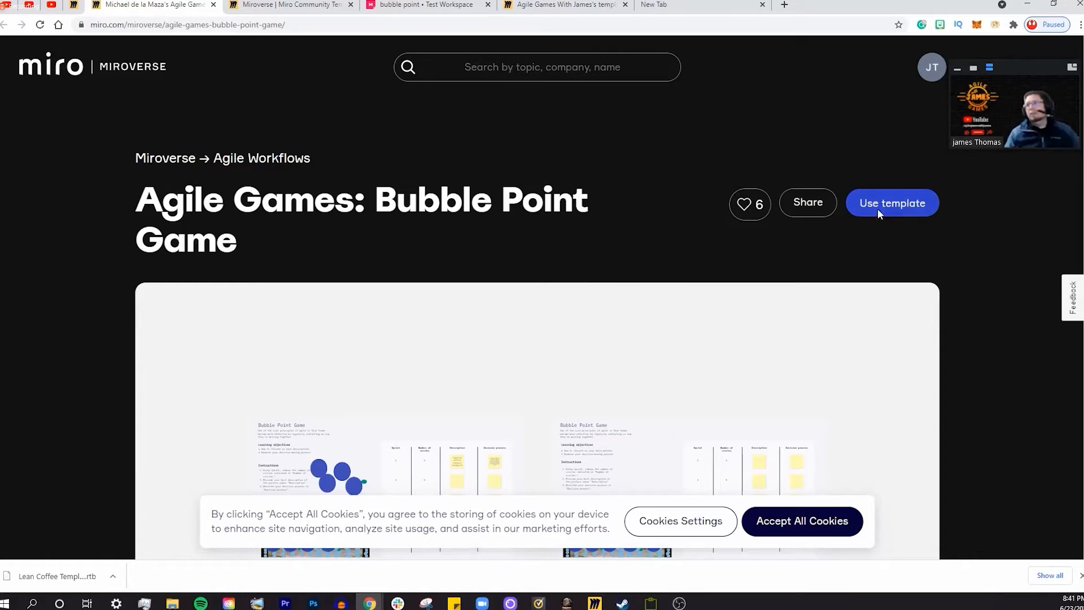
Copy the Bubble Point Game template to a new board with Use template
{"action": "left_click", "coordinate": [891, 202]}
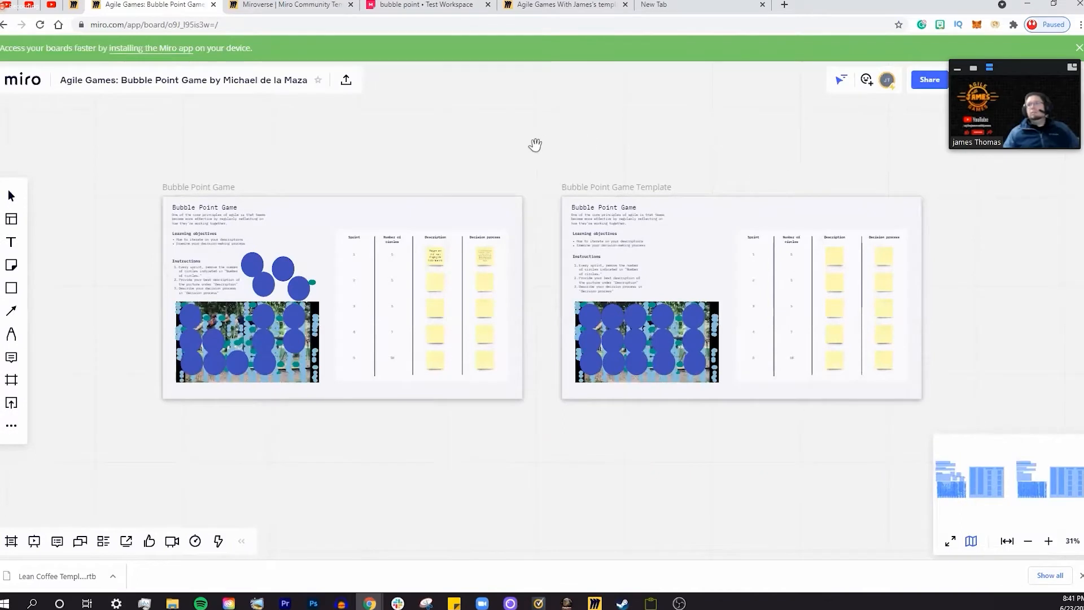
{"action": "mouse_move", "coordinate": [518, 159]}
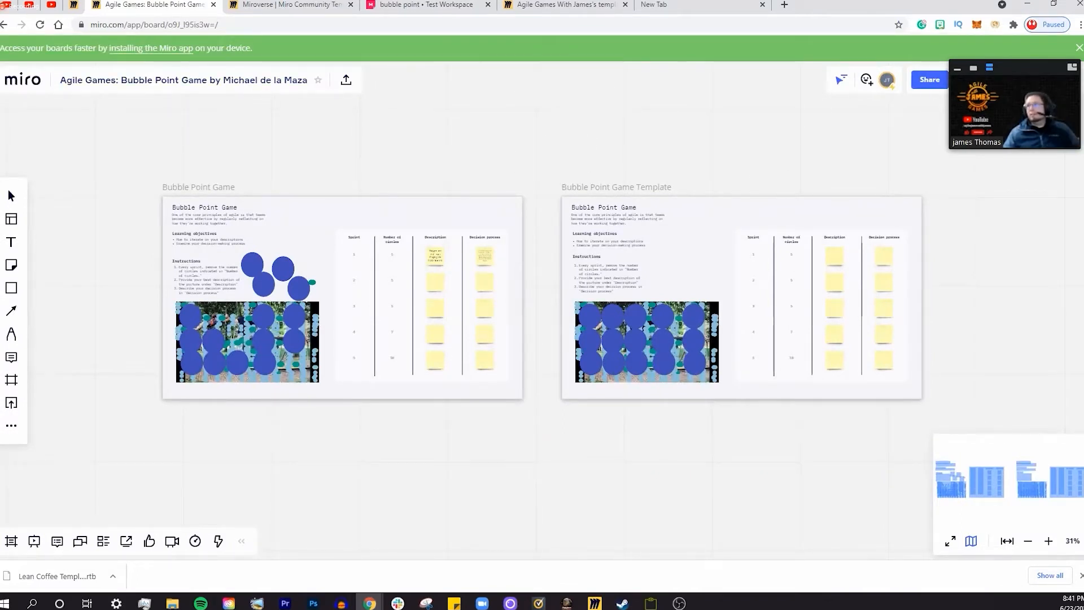
Bring up the new Bubble Point Game board's Share dialog
{"action": "left_click", "coordinate": [929, 79]}
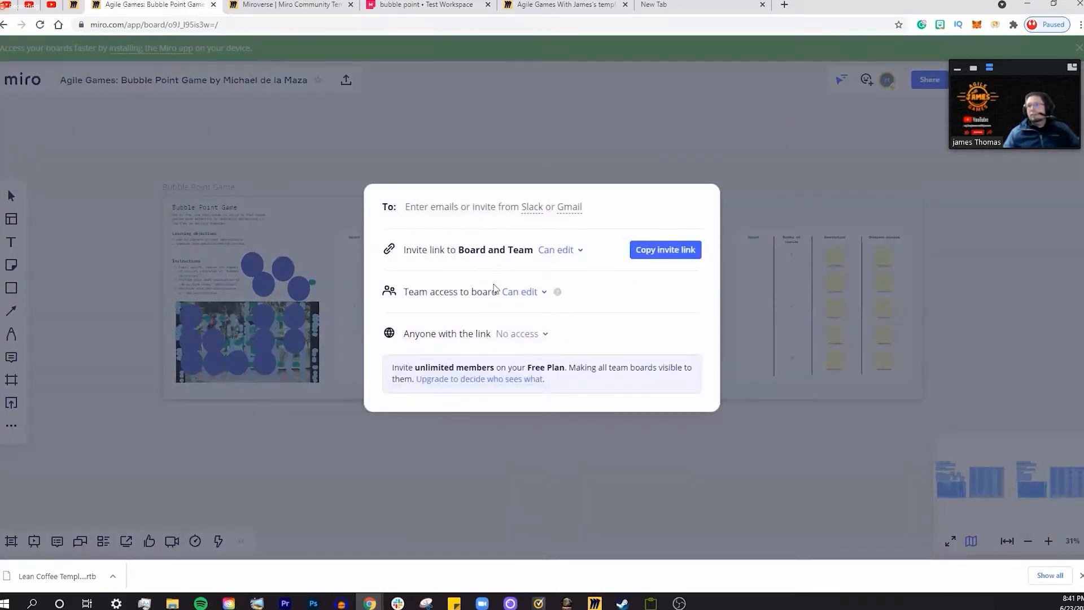
Review the Can view/Can comment/Can edit choices for anyone with the link, leaving No access
{"action": "left_click", "coordinate": [524, 291]}
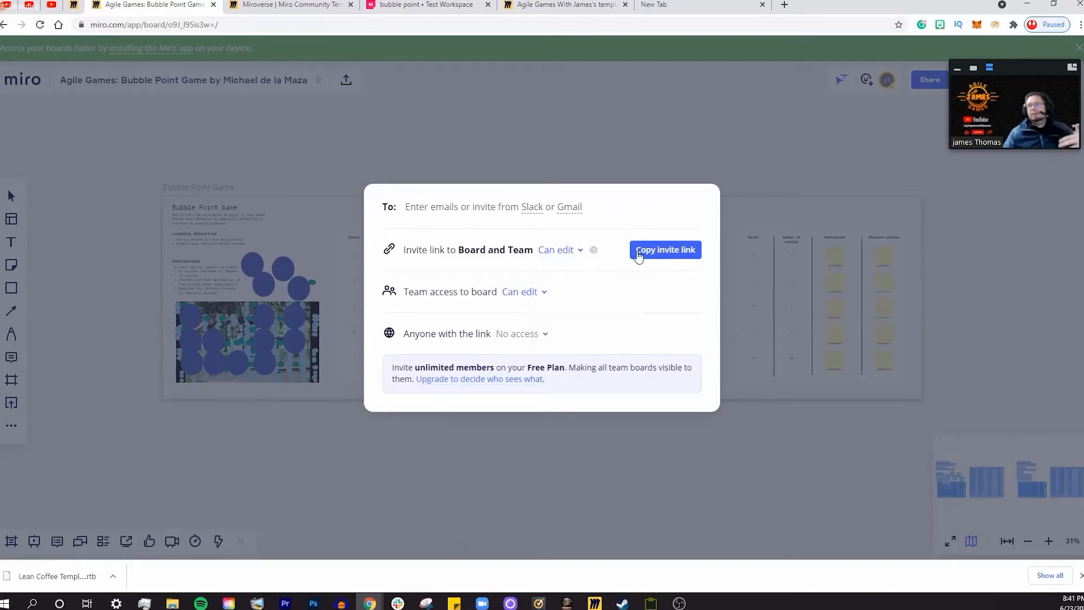
{"action": "left_click", "coordinate": [520, 334]}
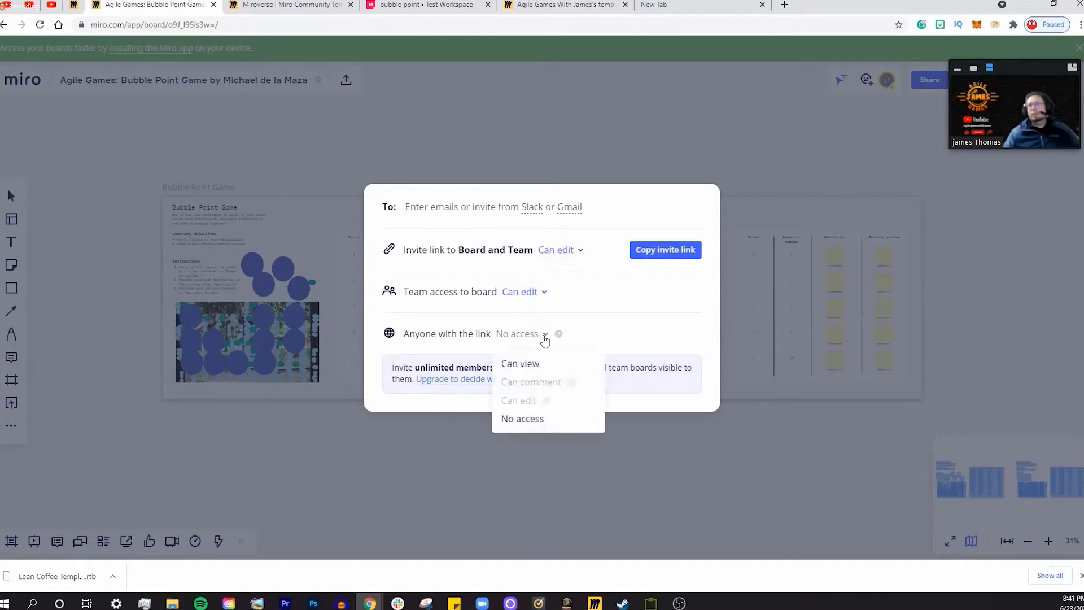
{"action": "mouse_move", "coordinate": [562, 384]}
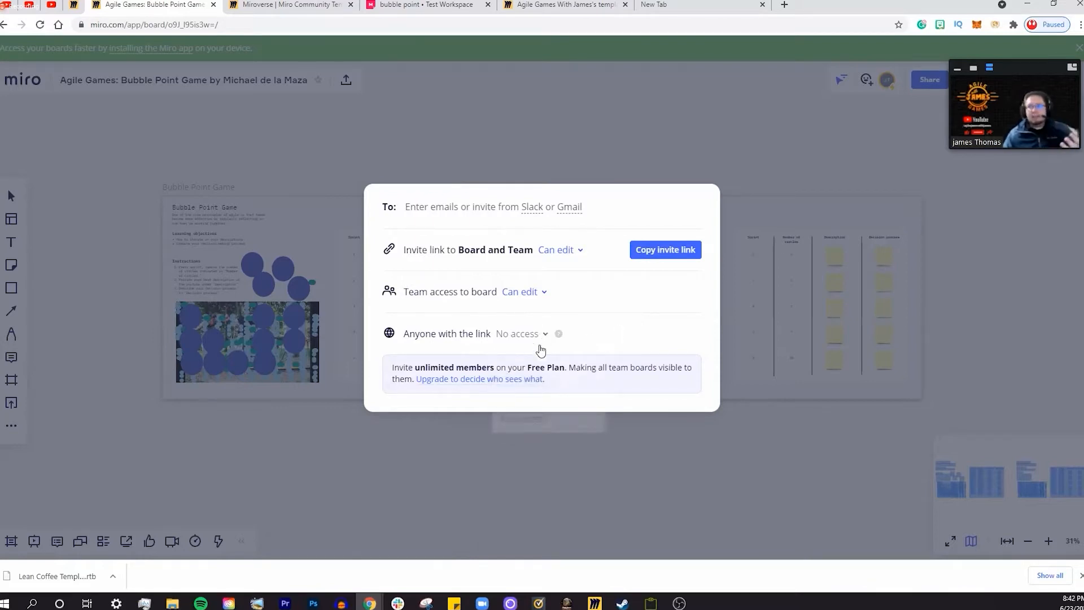
{"action": "left_click", "coordinate": [522, 333]}
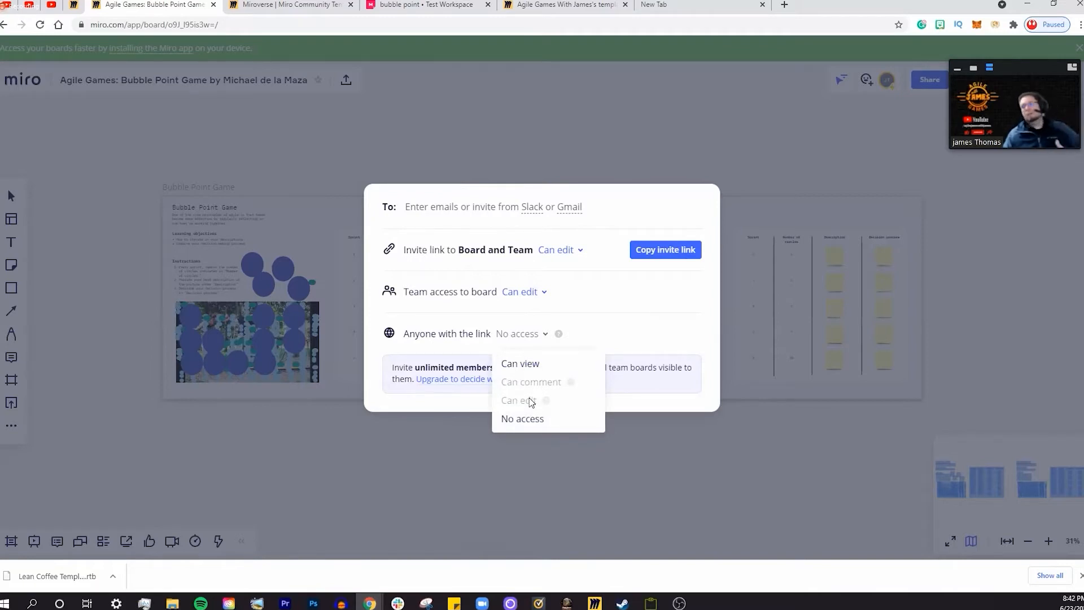
{"action": "mouse_move", "coordinate": [630, 294]}
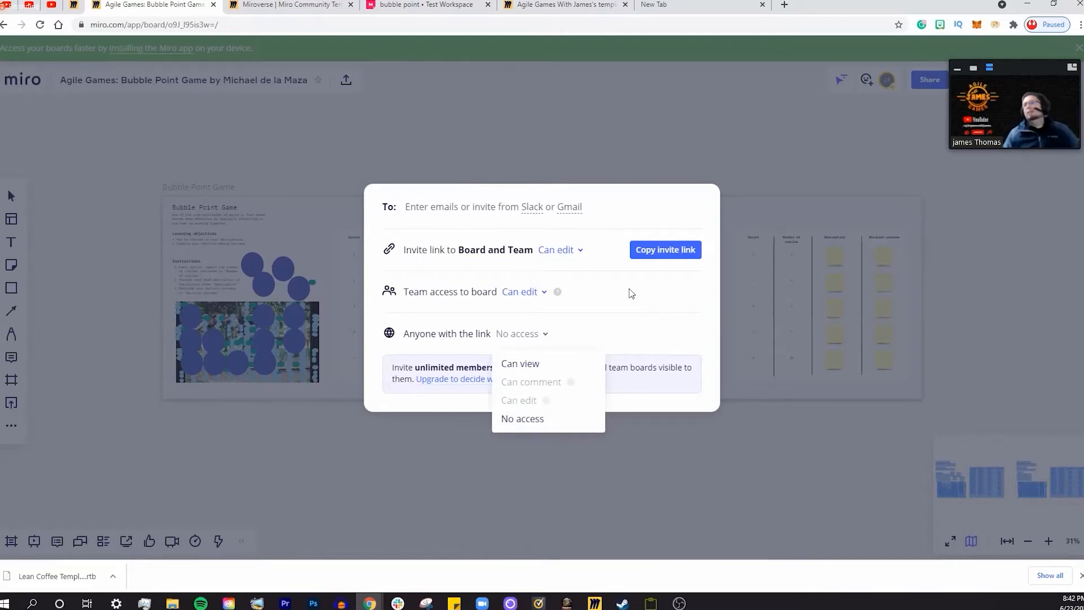
{"action": "mouse_move", "coordinate": [646, 224]}
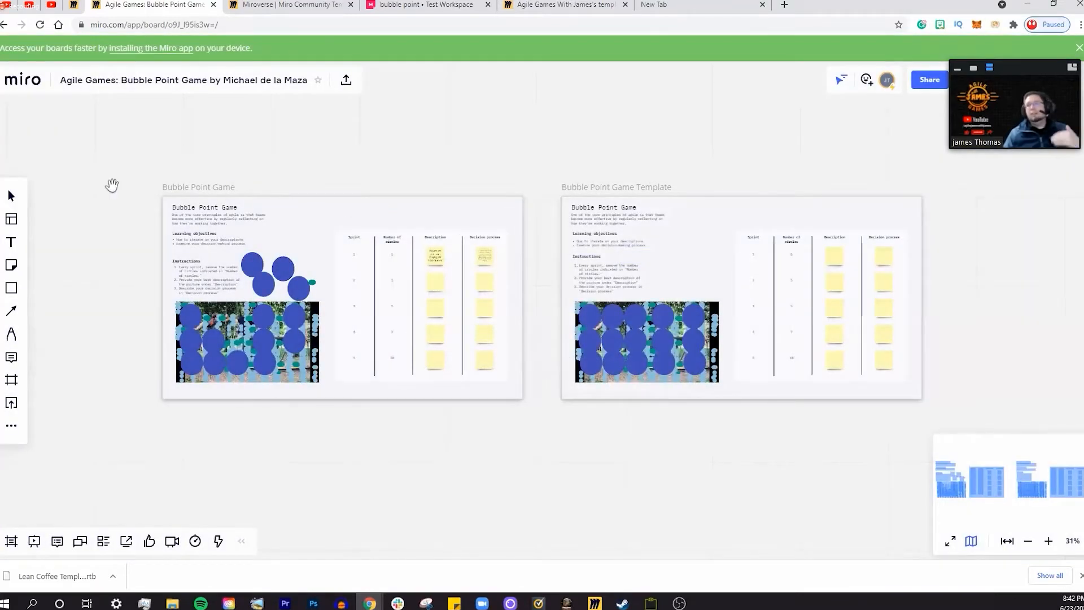
Select the Decision process and Description column headings on the Bubble Point Game board
{"action": "left_click", "coordinate": [252, 269]}
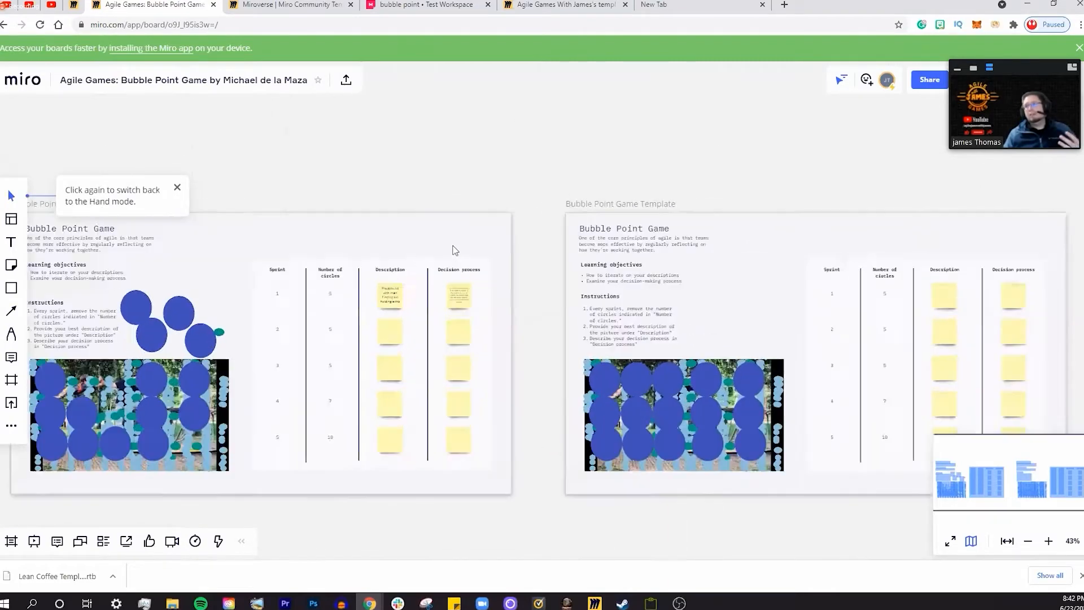
{"action": "left_click", "coordinate": [457, 269]}
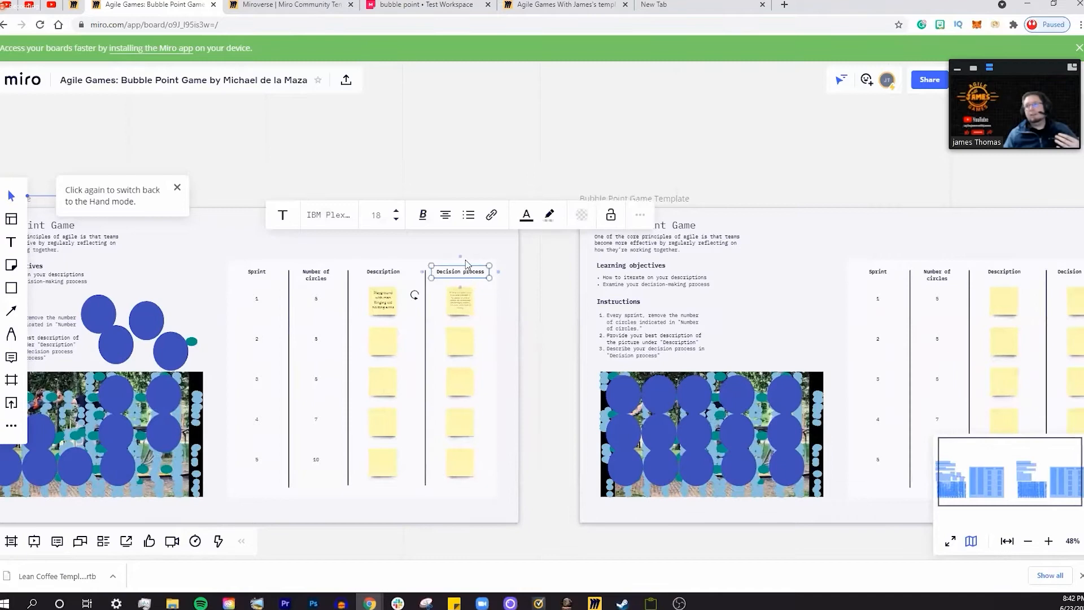
{"action": "left_click", "coordinate": [239, 220]}
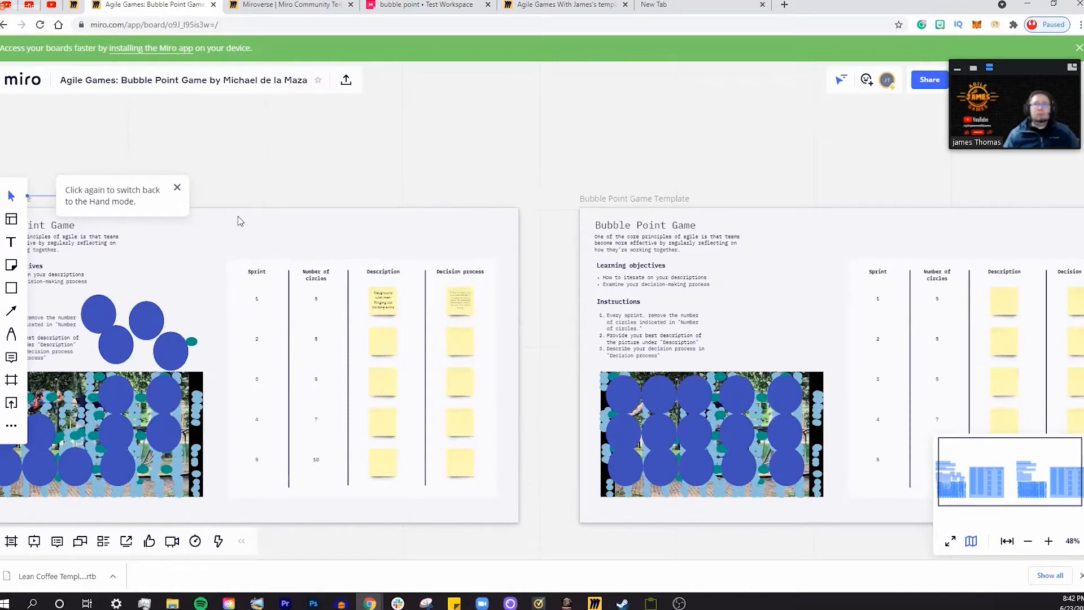
{"action": "left_click", "coordinate": [383, 271]}
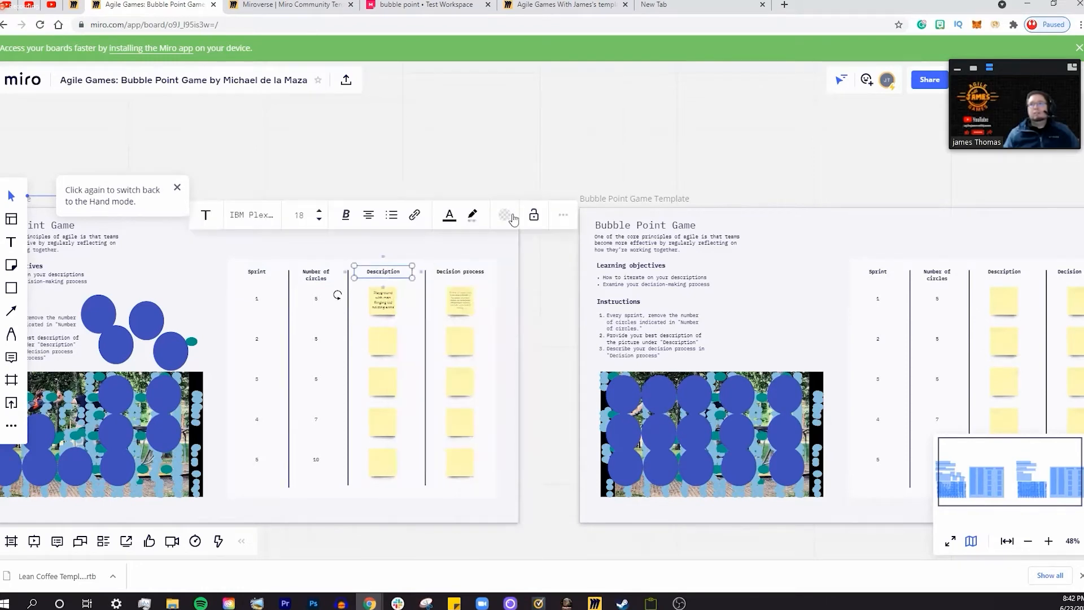
{"action": "left_click", "coordinate": [462, 163]}
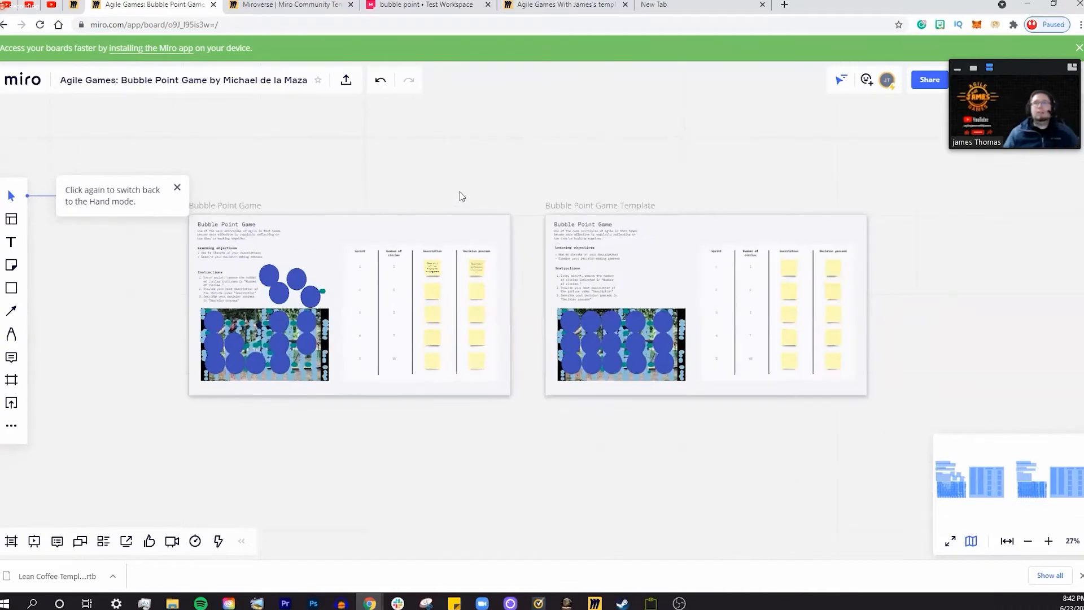
{"action": "mouse_move", "coordinate": [470, 201]}
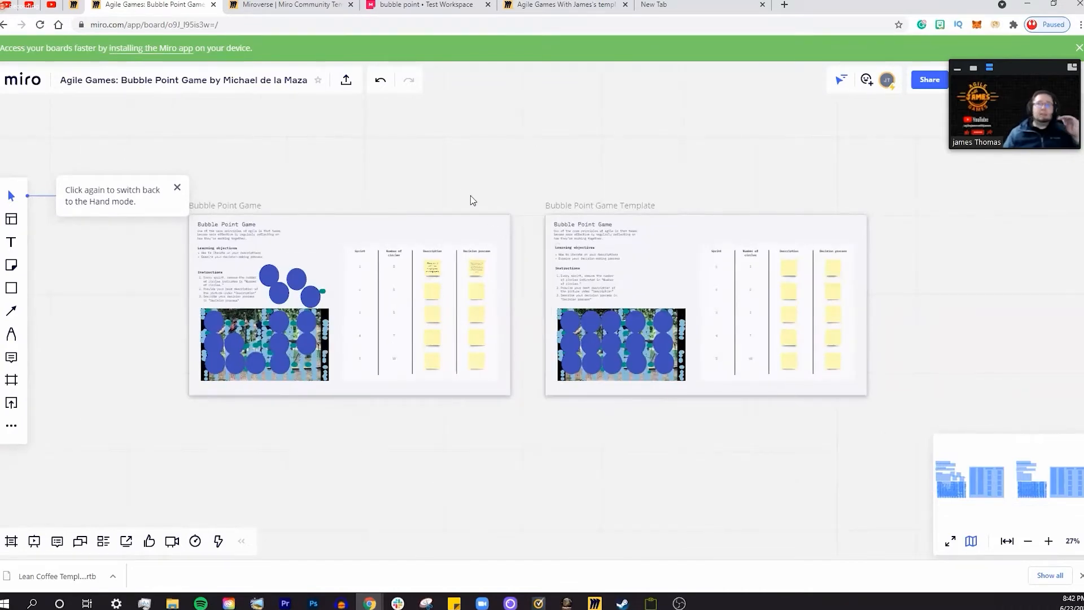
{"action": "mouse_move", "coordinate": [477, 194]}
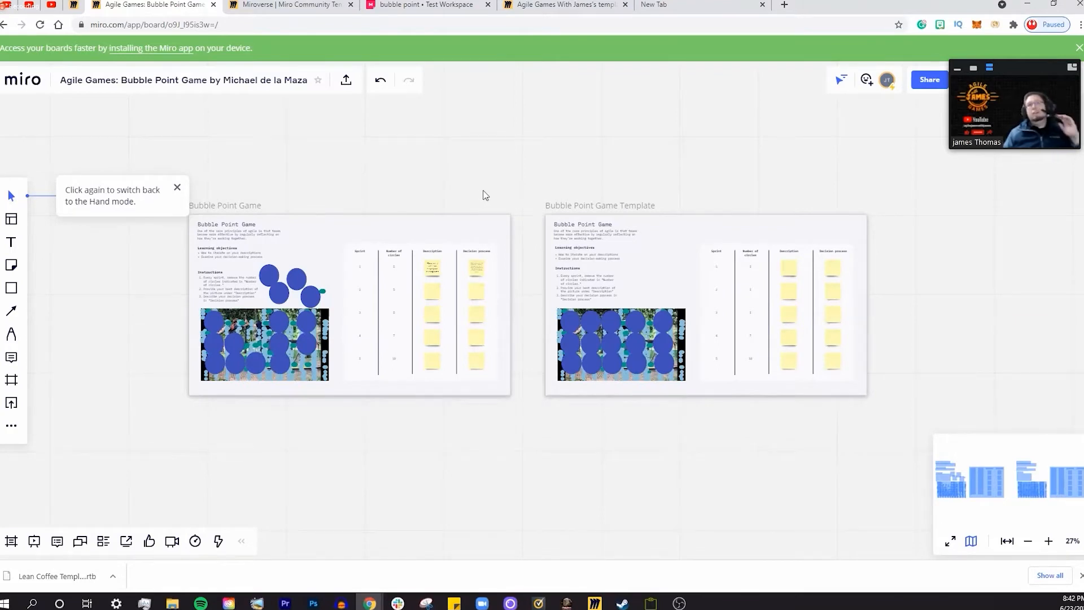
{"action": "mouse_move", "coordinate": [401, 196]}
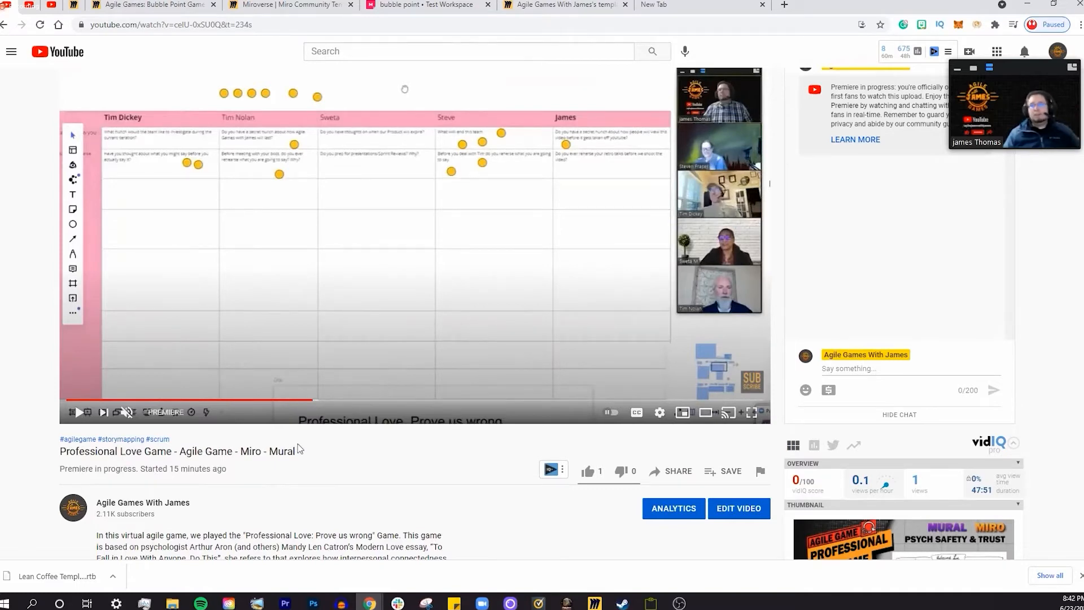
Open the MIRO Professional Love template link from the video description
{"action": "scroll", "scroll_direction": "down", "scroll_amount": 3}
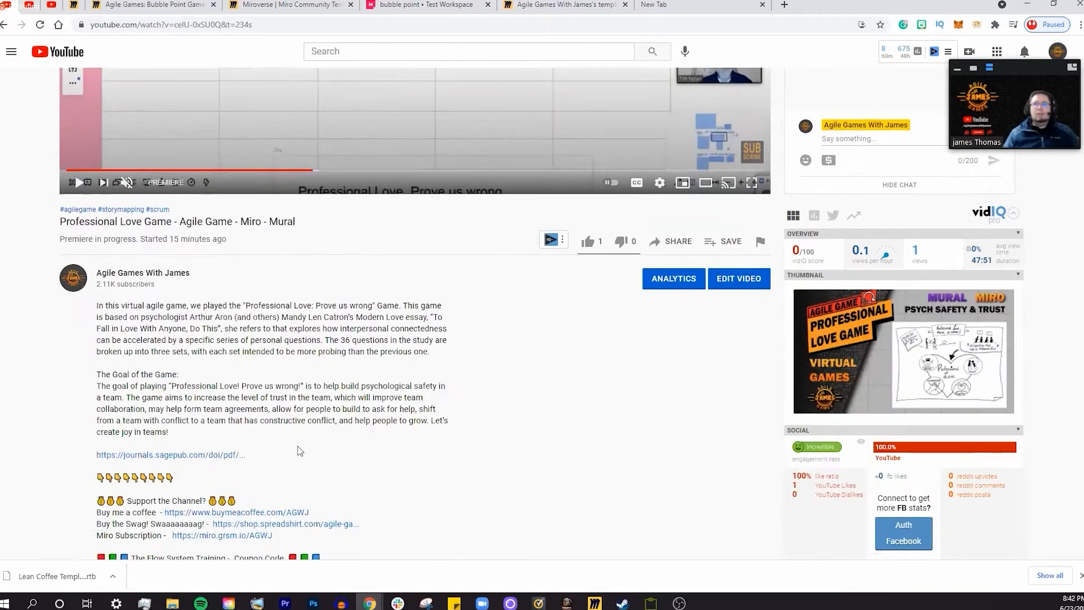
{"action": "scroll", "scroll_direction": "down", "scroll_amount": 3}
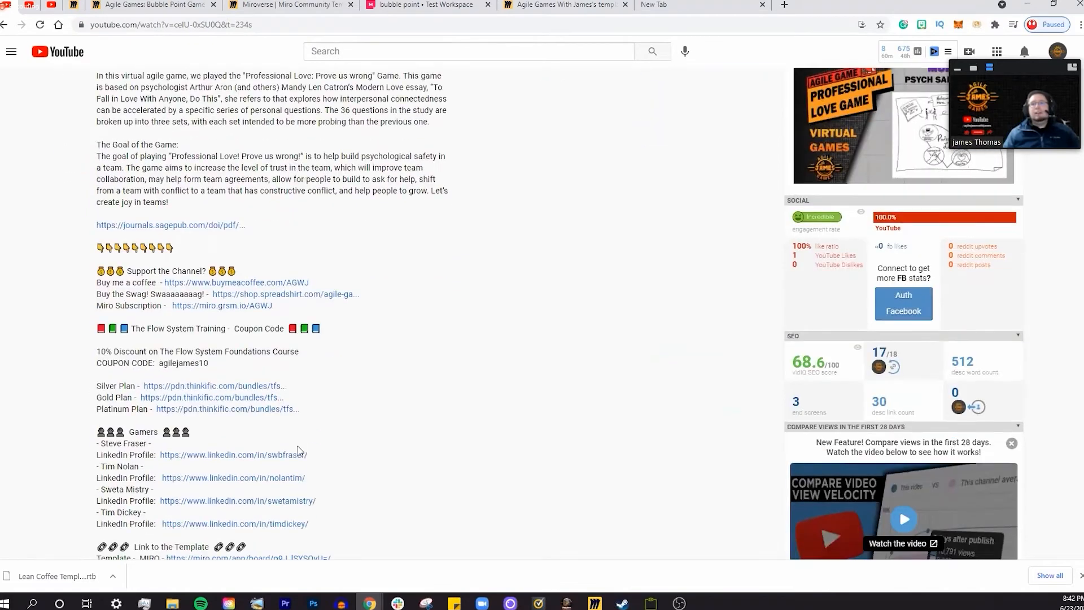
{"action": "scroll", "scroll_direction": "down", "scroll_amount": 3}
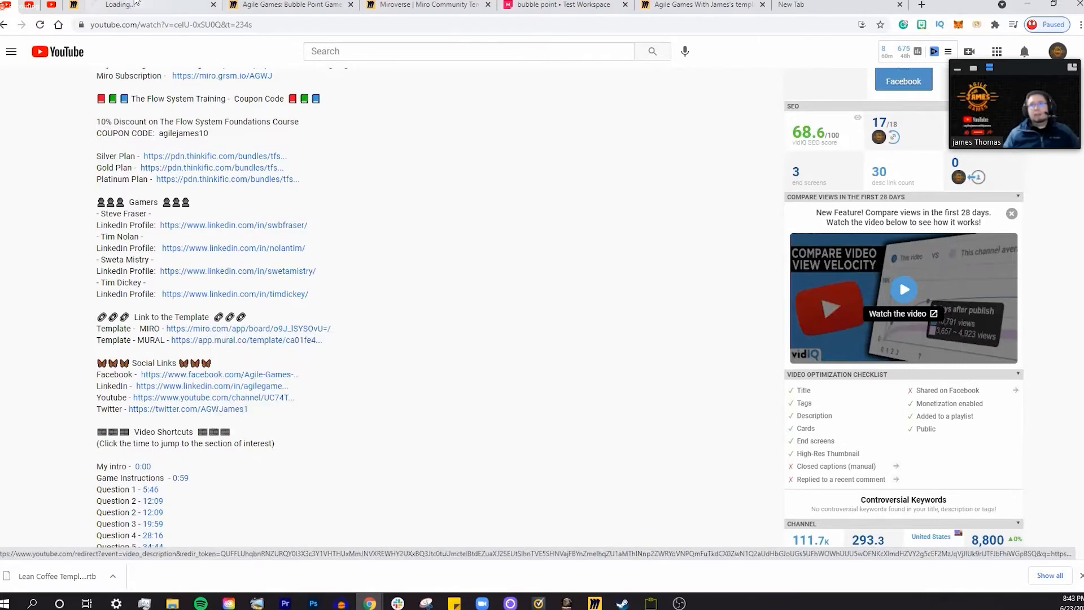
{"action": "left_click", "coordinate": [254, 328]}
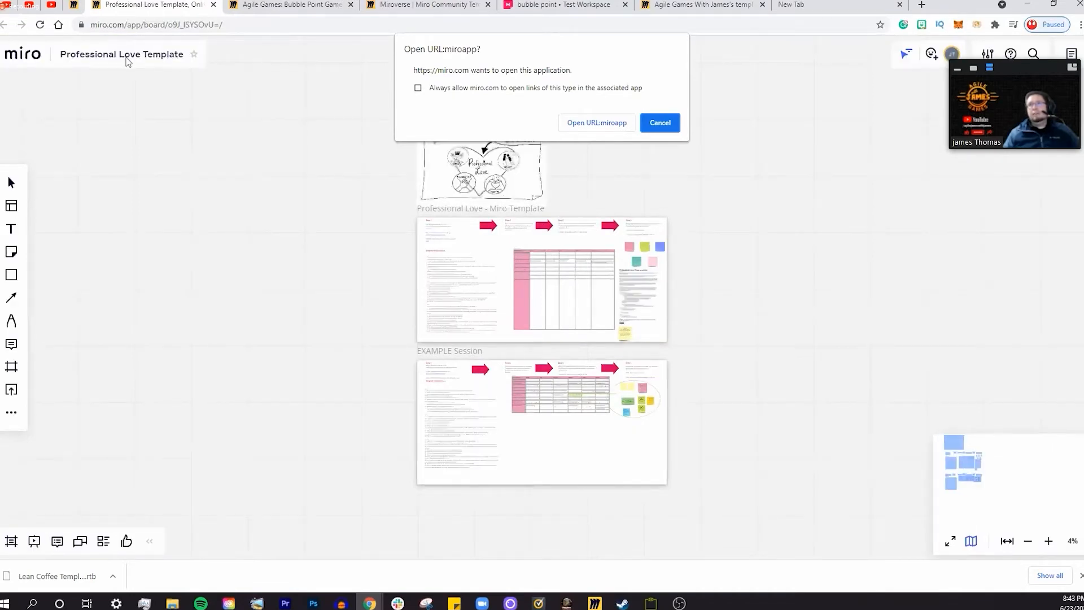
Cancel the 'Open URL:miroapp?' prompt to keep the template board in the browser
{"action": "left_click", "coordinate": [659, 122]}
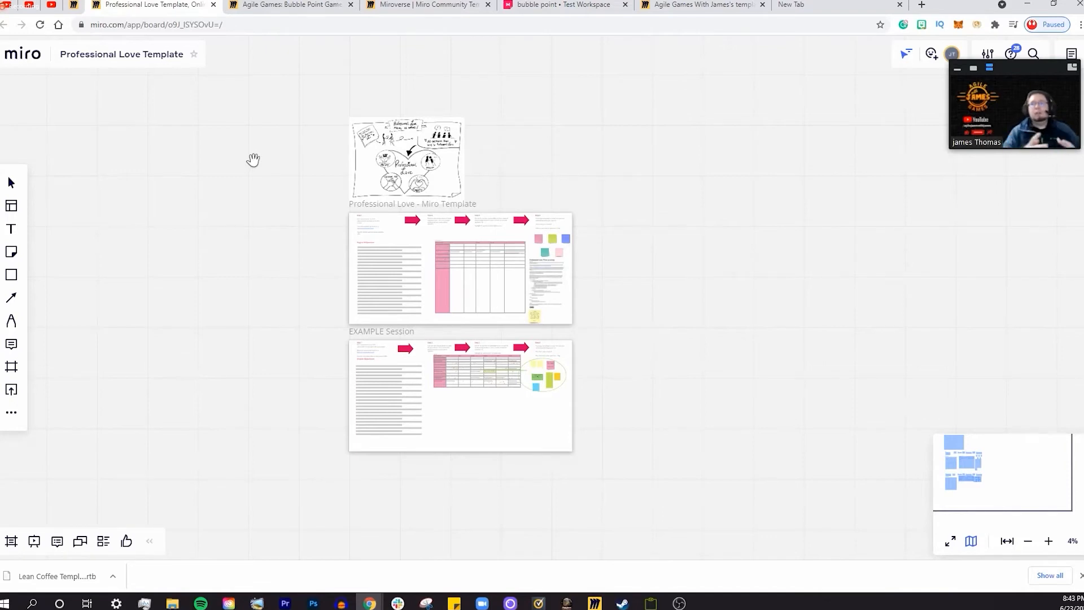
{"action": "mouse_move", "coordinate": [270, 202]}
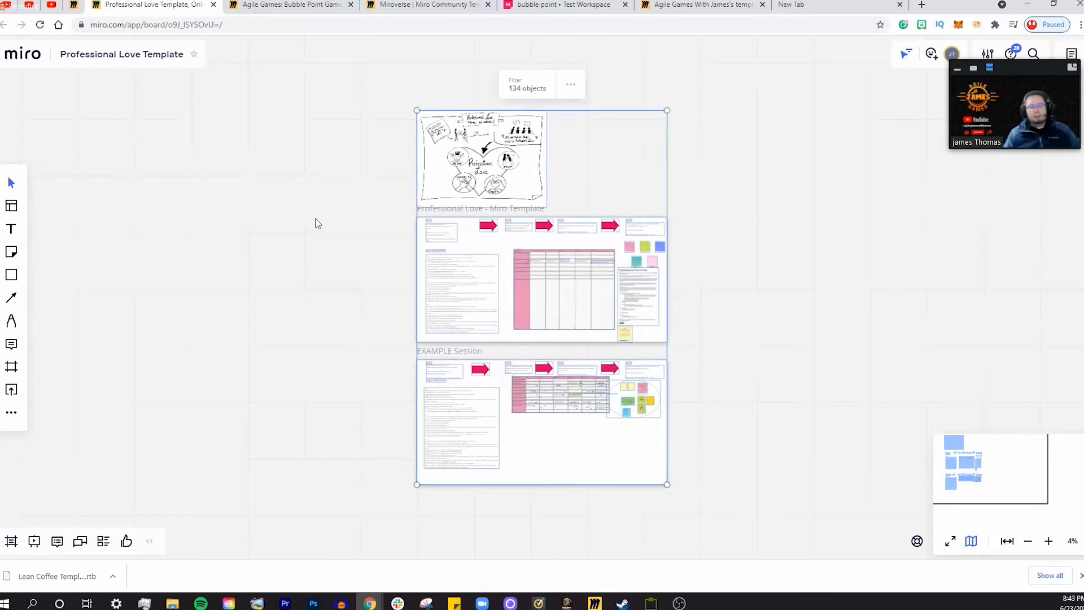
{"action": "mouse_move", "coordinate": [22, 54]}
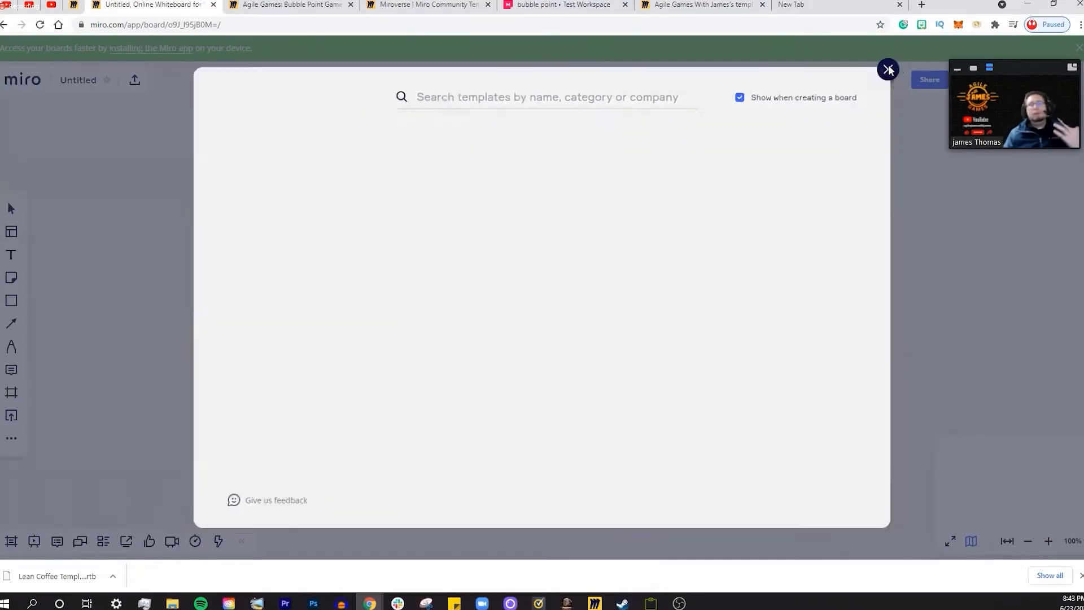
Close the template picker on the new Untitled board and reopen the MIRO template link
{"action": "left_click", "coordinate": [889, 68]}
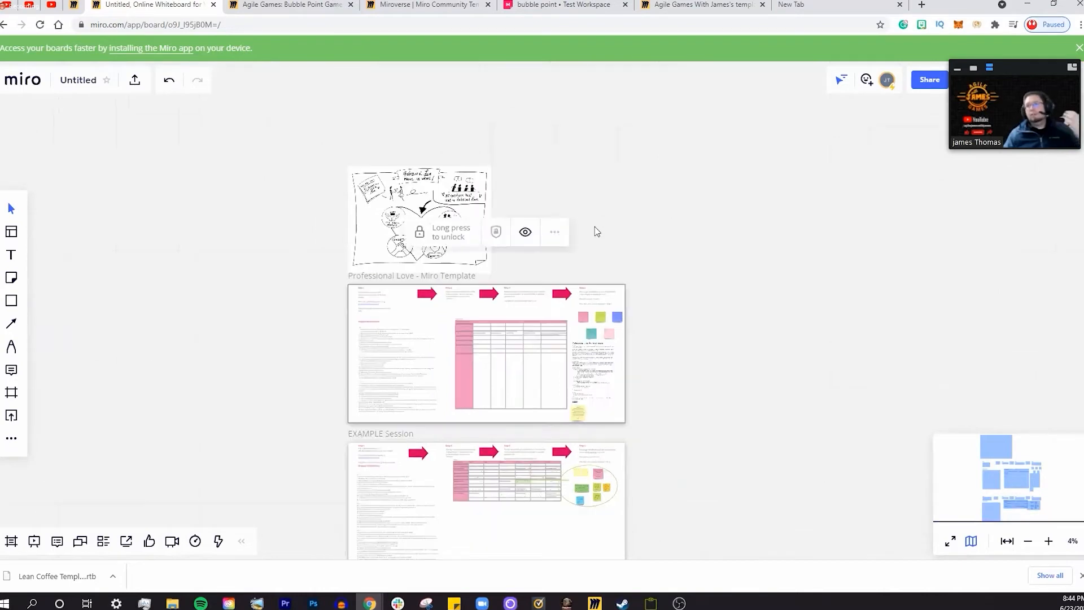
{"action": "mouse_move", "coordinate": [121, 102]}
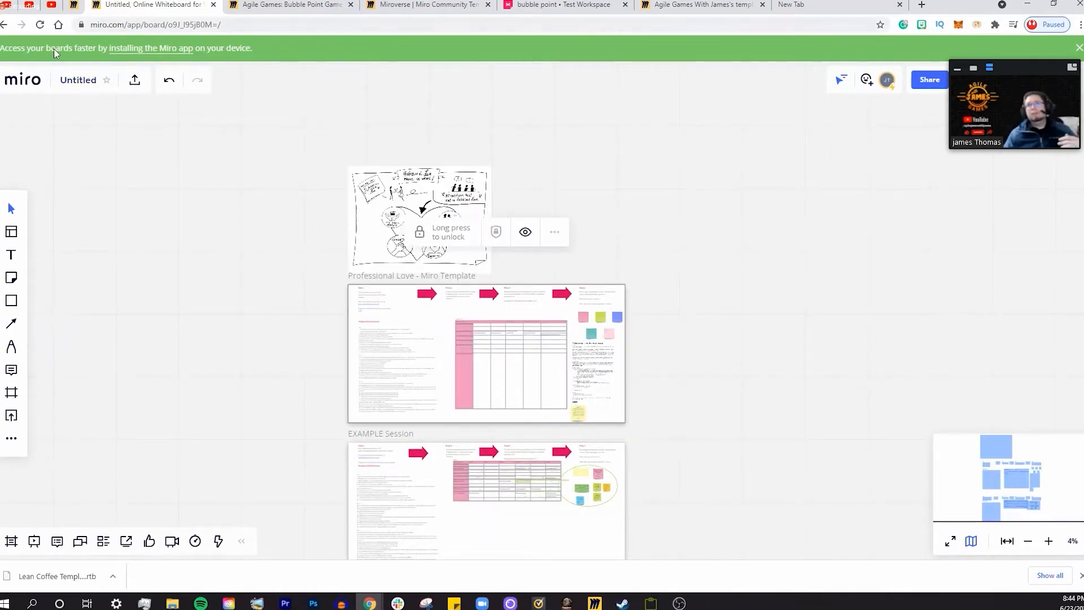
{"action": "mouse_move", "coordinate": [29, 4]}
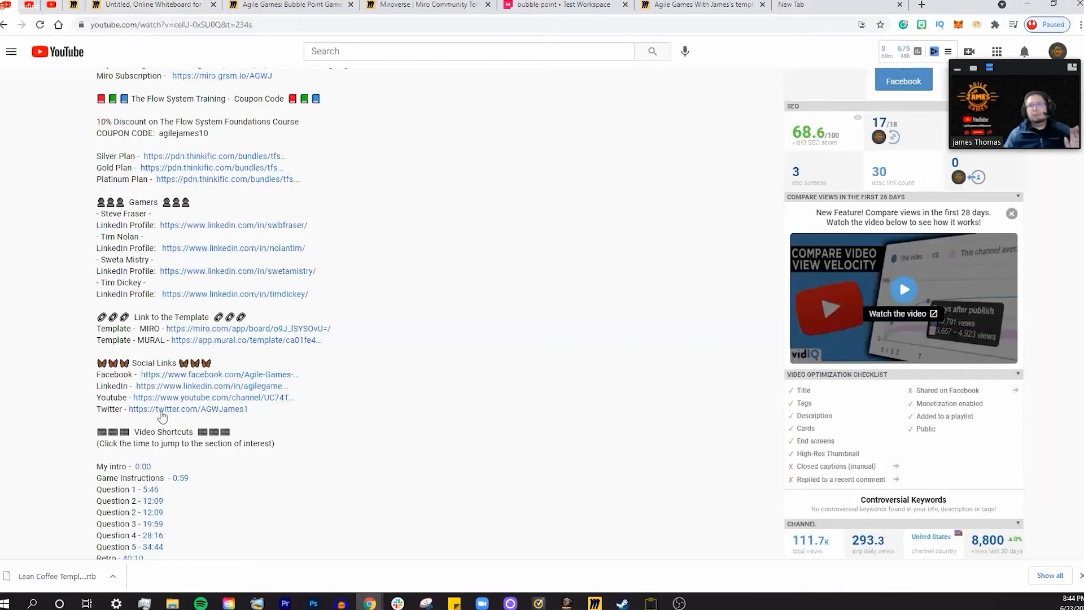
{"action": "mouse_move", "coordinate": [193, 329]}
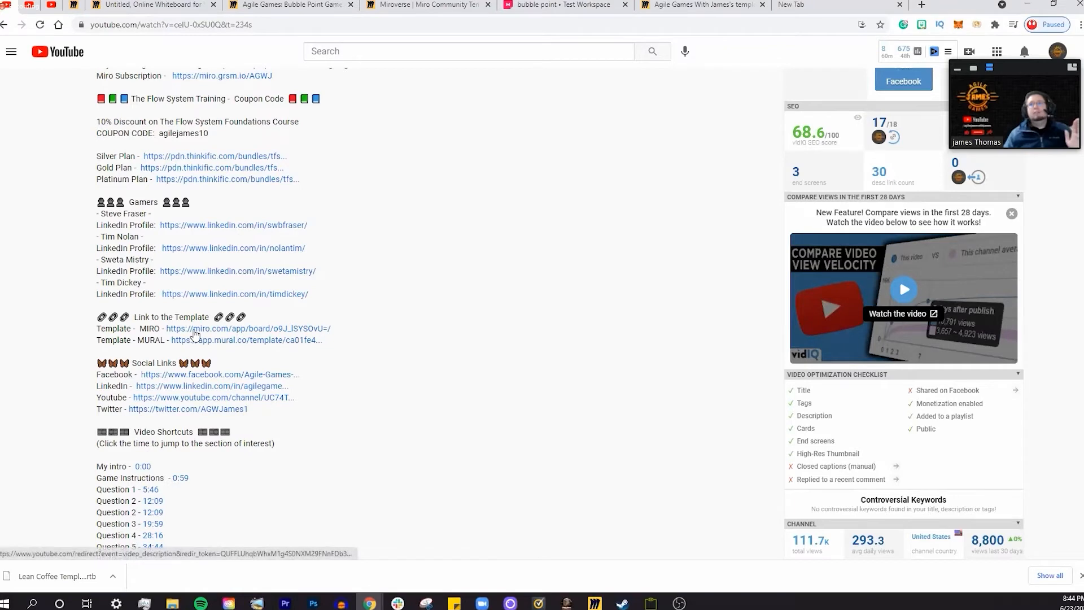
{"action": "left_click", "coordinate": [253, 328]}
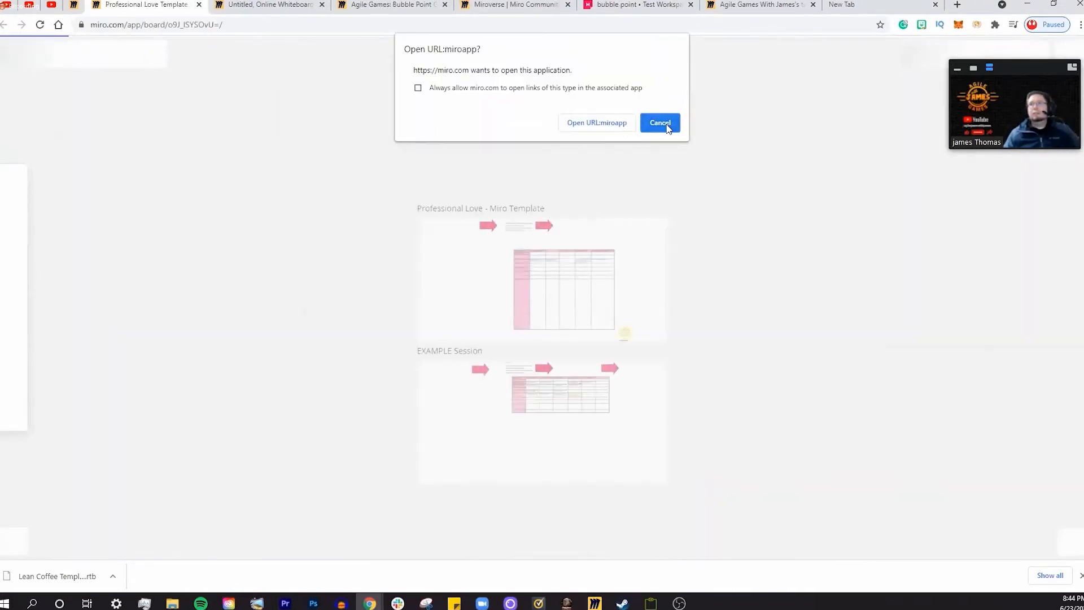
Cancel the 'Open URL:miroapp?' prompt so the Professional Love Template board stays usable
{"action": "left_click", "coordinate": [659, 121]}
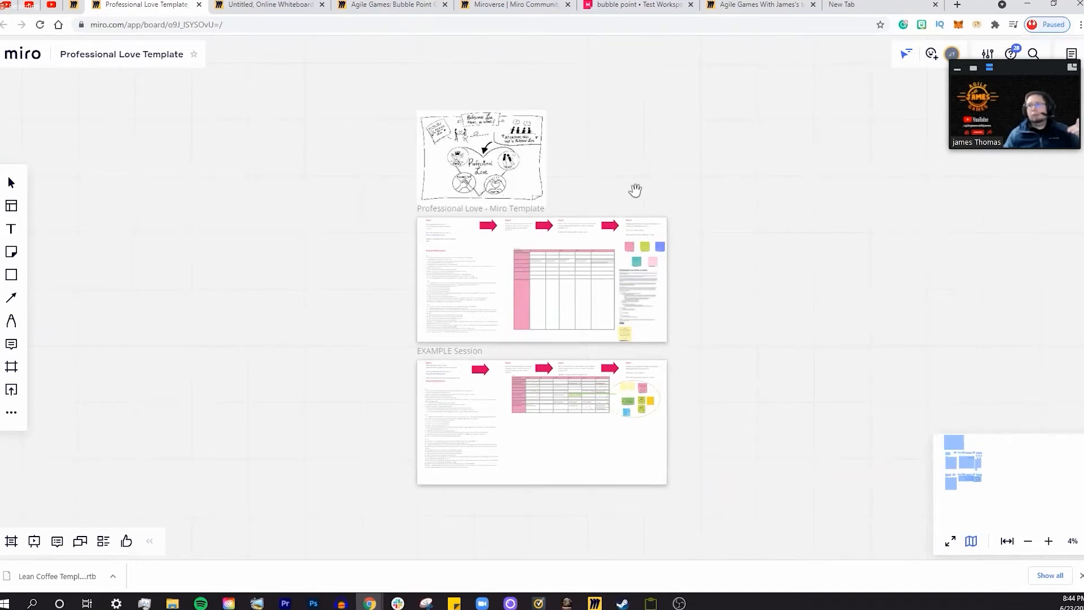
{"action": "mouse_move", "coordinate": [637, 228]}
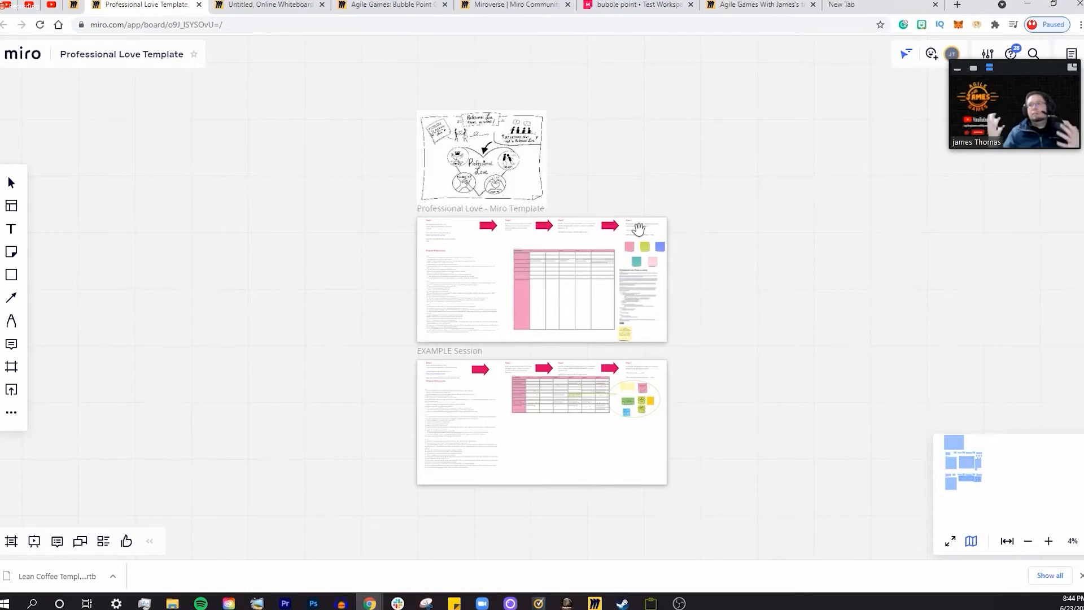
{"action": "mouse_move", "coordinate": [418, 217]}
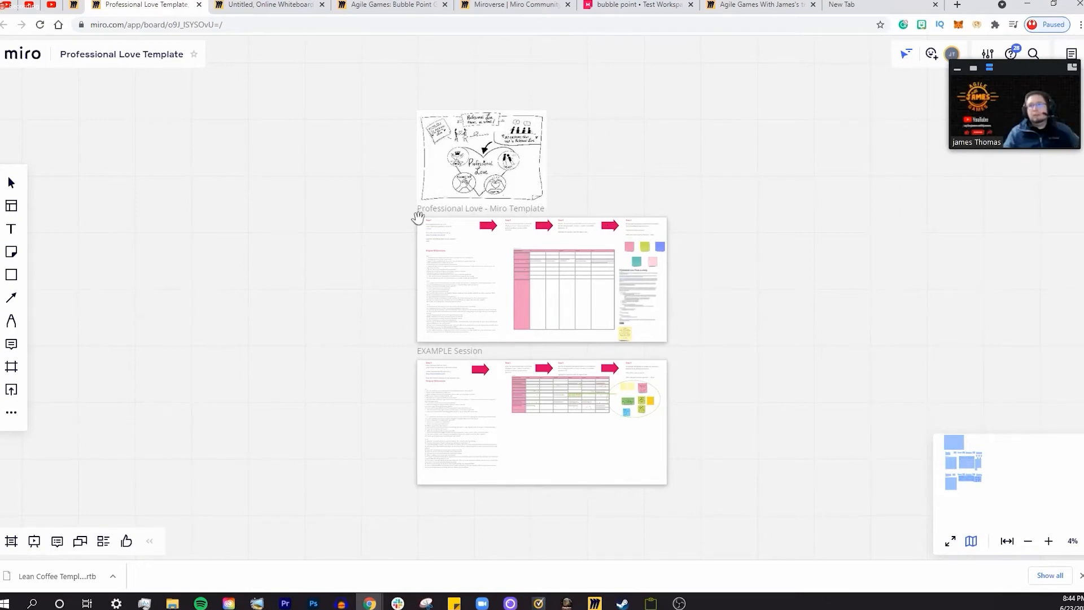
{"action": "mouse_move", "coordinate": [365, 54]}
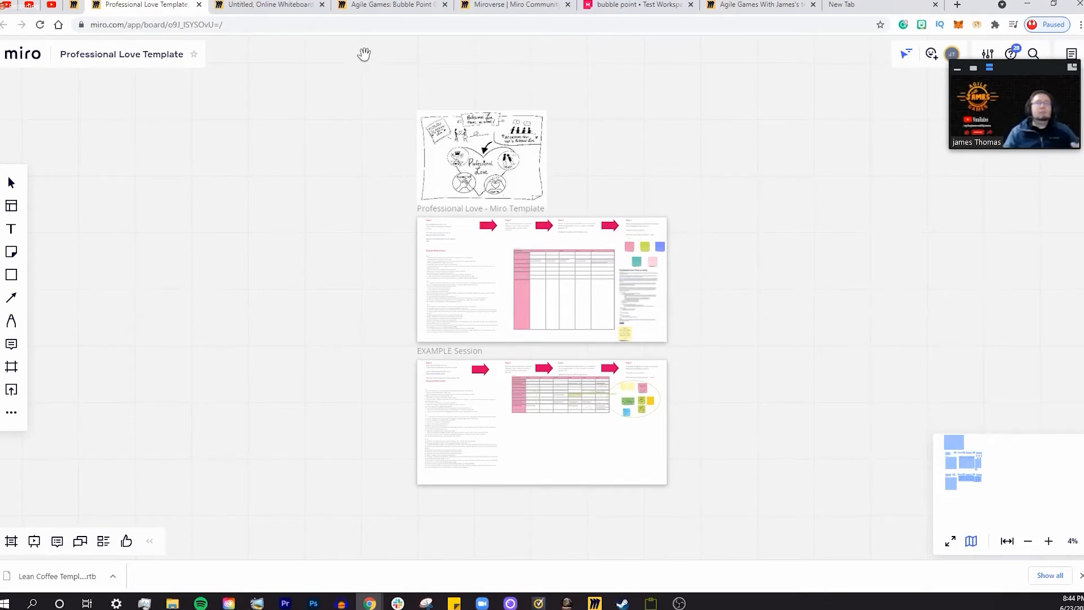
{"action": "mouse_move", "coordinate": [70, 91]}
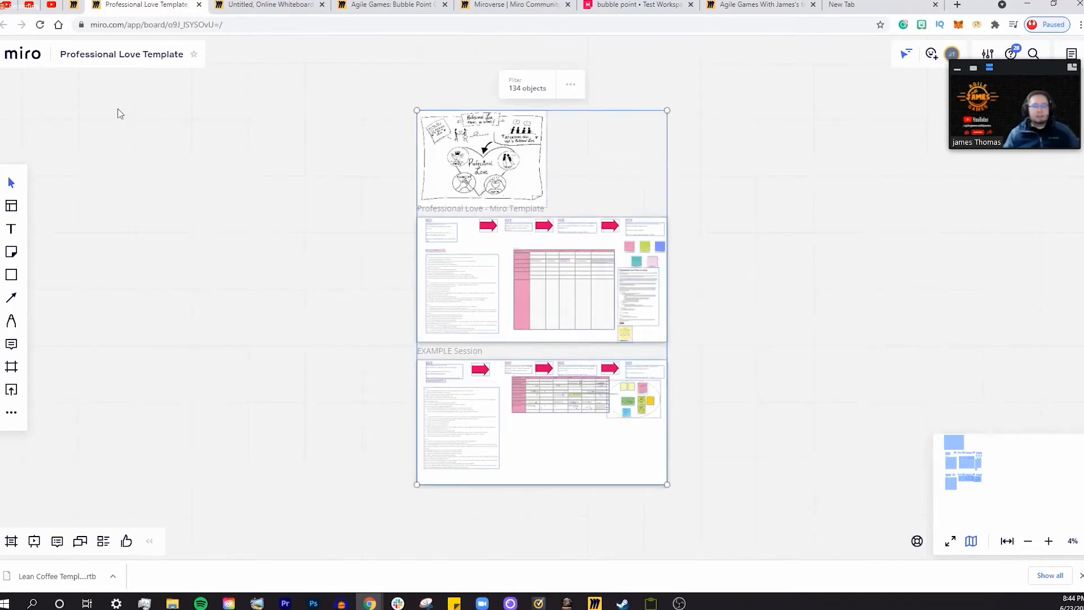
{"action": "mouse_move", "coordinate": [783, 288]}
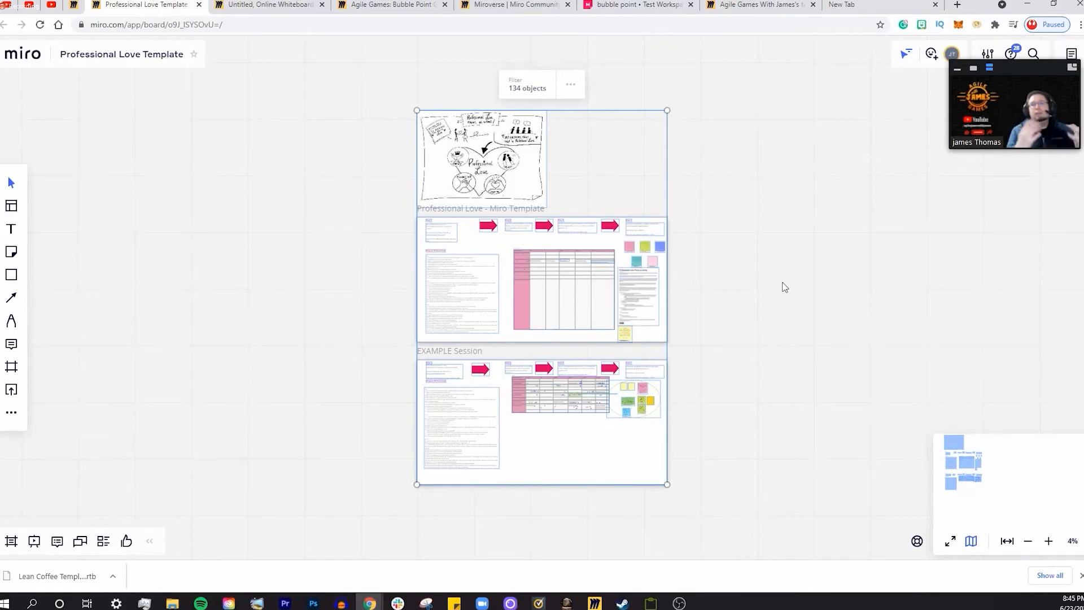
{"action": "mouse_move", "coordinate": [683, 310]}
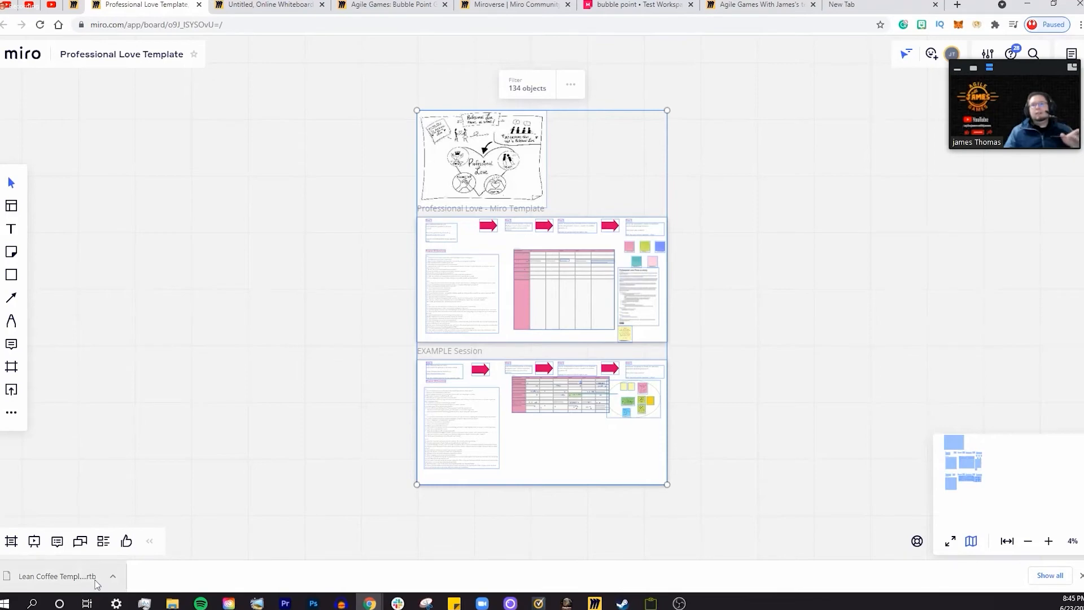
{"action": "mouse_move", "coordinate": [145, 388]}
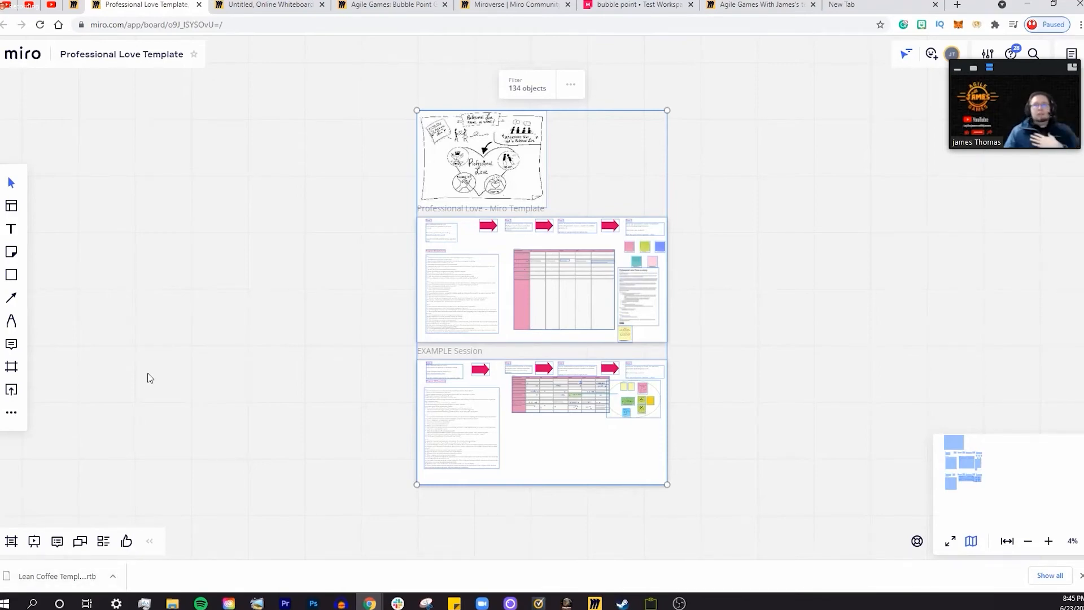
{"action": "mouse_move", "coordinate": [14, 160]}
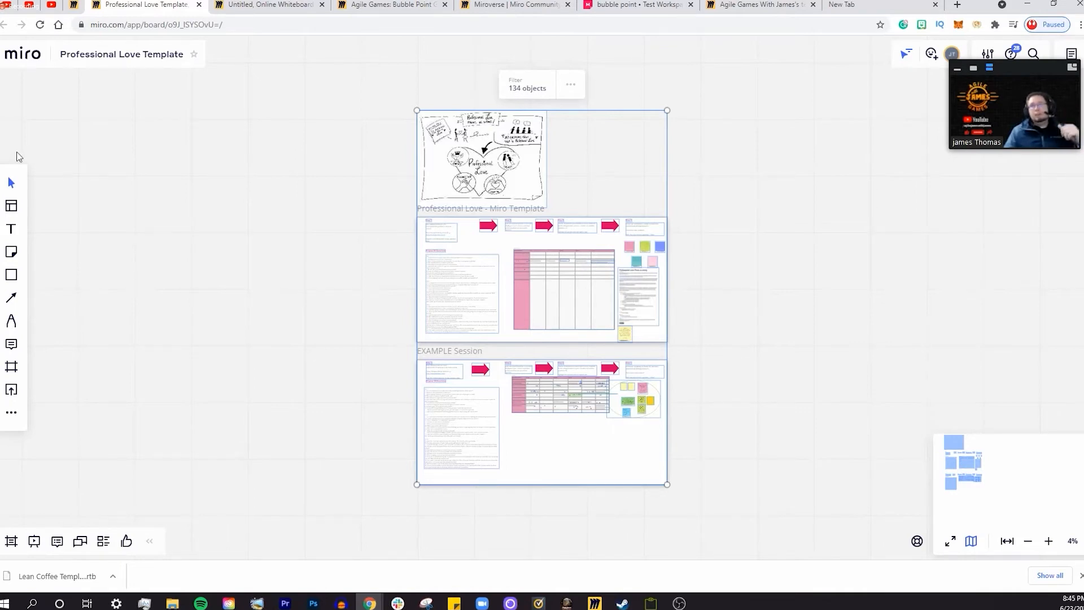
{"action": "mouse_move", "coordinate": [24, 154]}
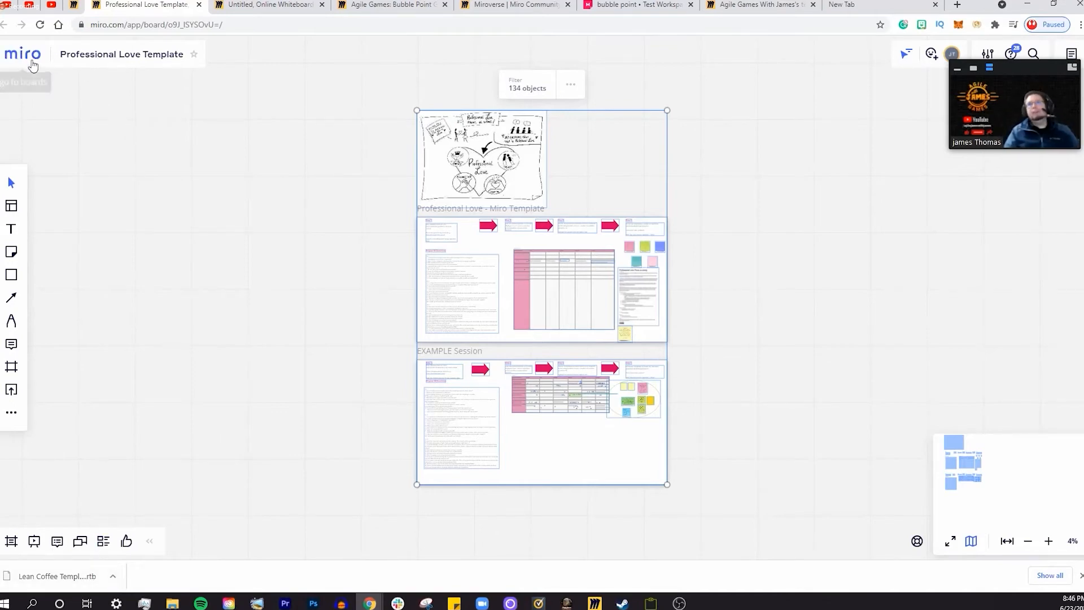
{"action": "mouse_move", "coordinate": [23, 54]}
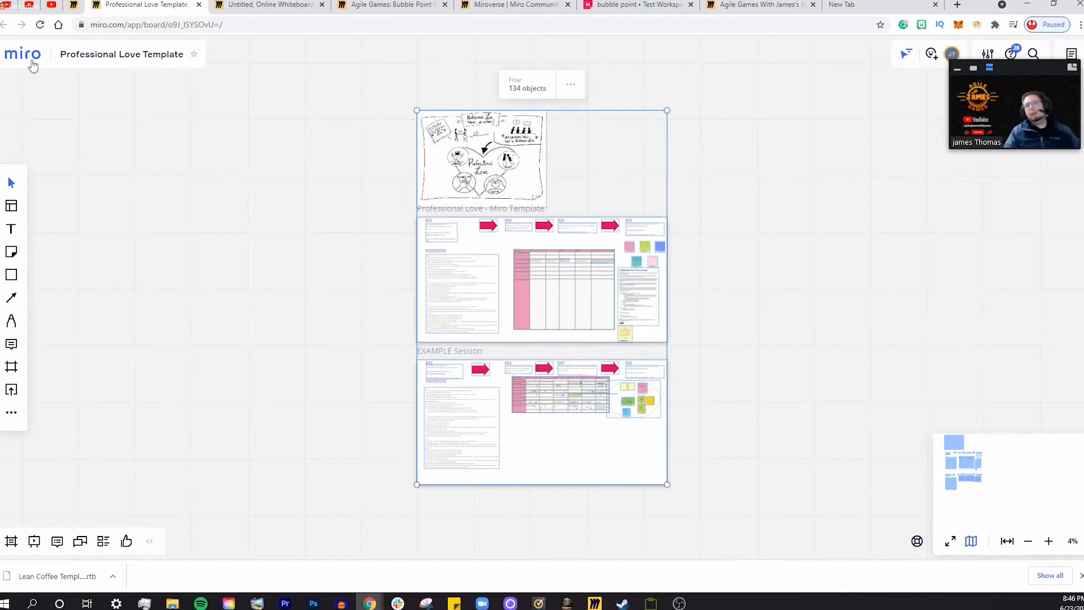
{"action": "left_click", "coordinate": [22, 54]}
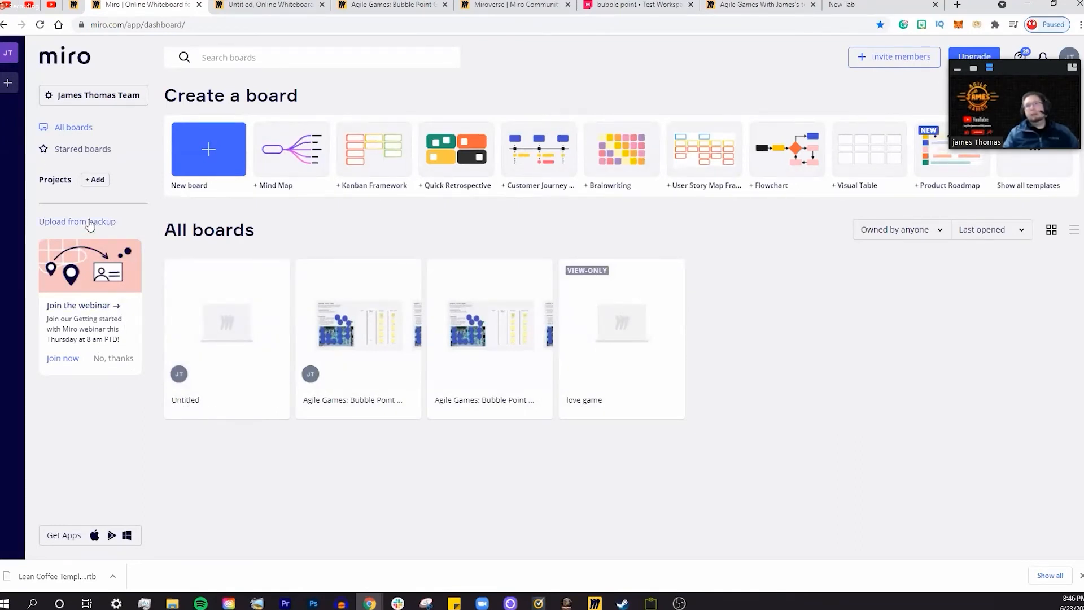
{"action": "left_click", "coordinate": [77, 222]}
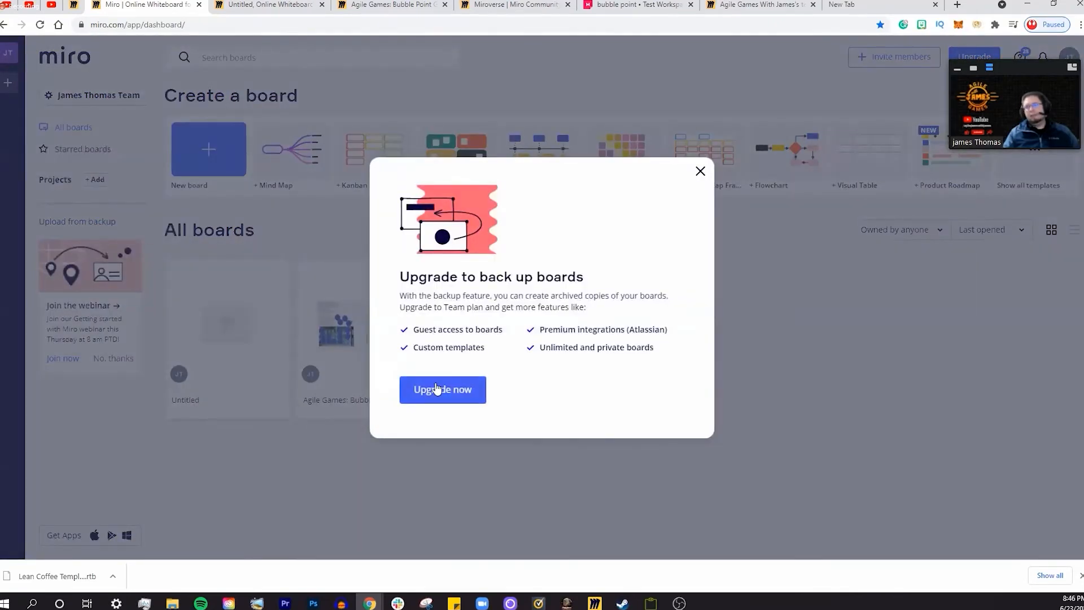
{"action": "mouse_move", "coordinate": [473, 399]}
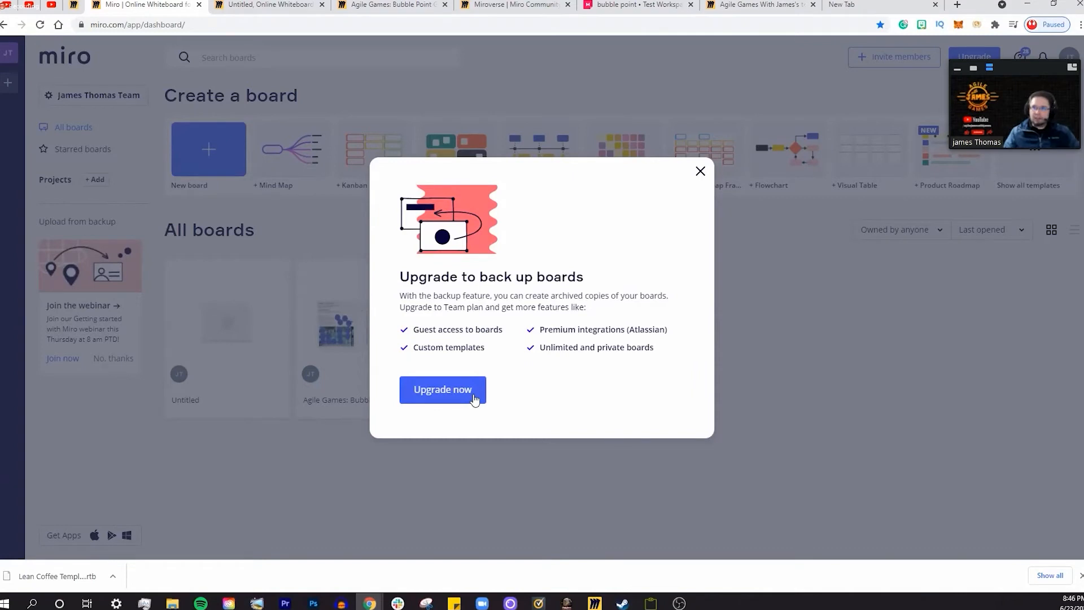
{"action": "mouse_move", "coordinate": [586, 294]}
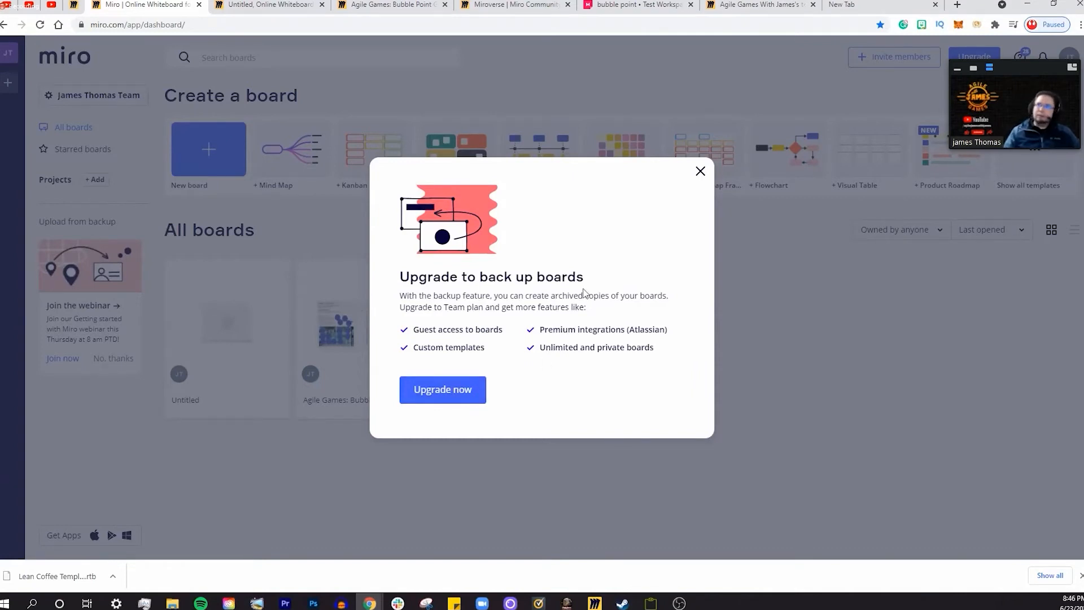
{"action": "mouse_move", "coordinate": [701, 177]}
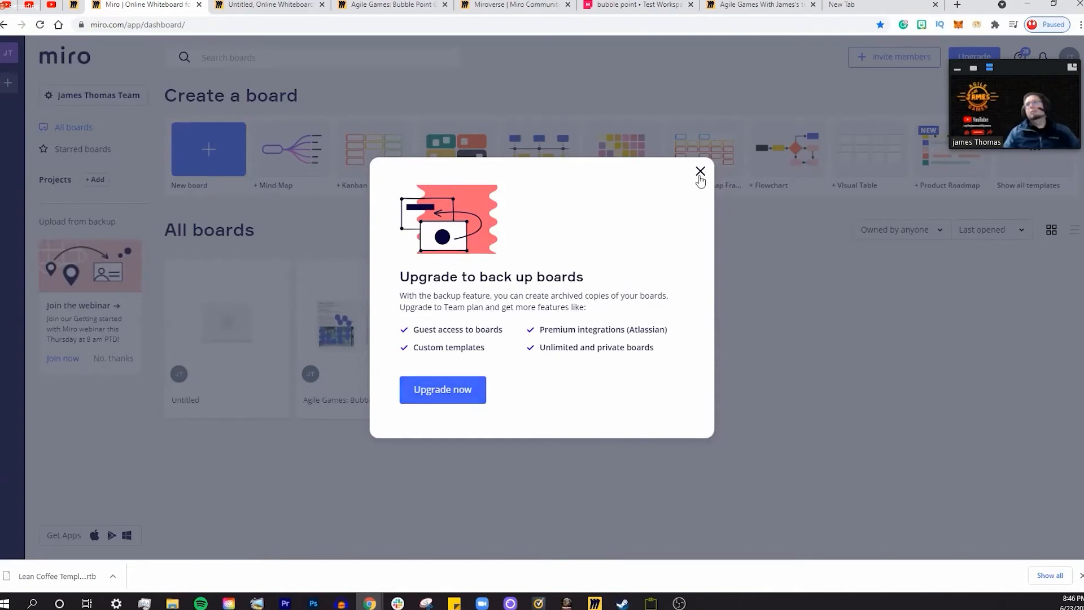
{"action": "mouse_move", "coordinate": [97, 244]}
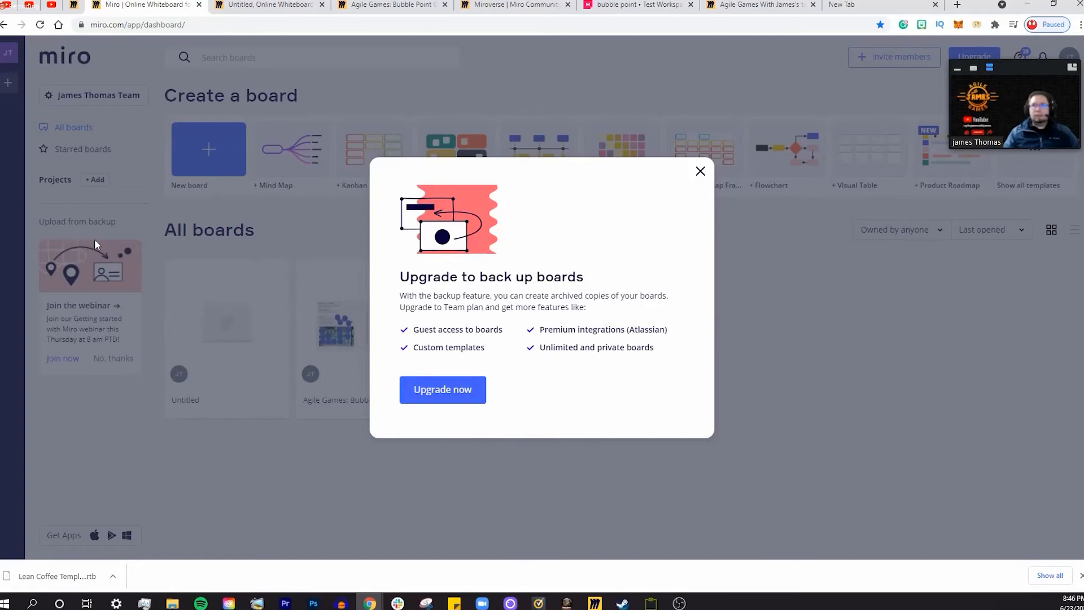
{"action": "left_click", "coordinate": [701, 171]}
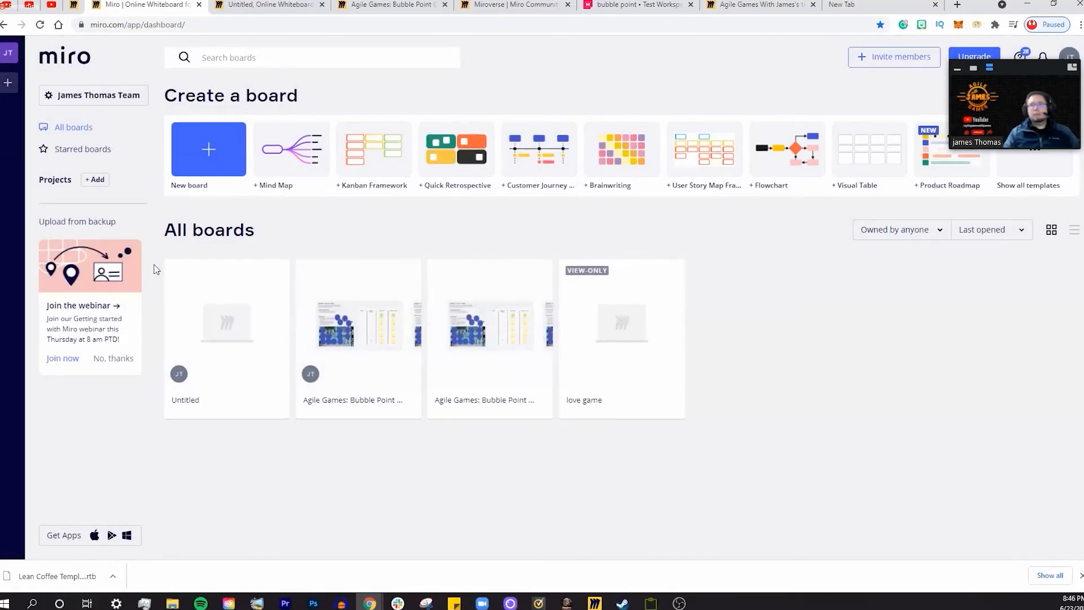
{"action": "mouse_move", "coordinate": [82, 150]}
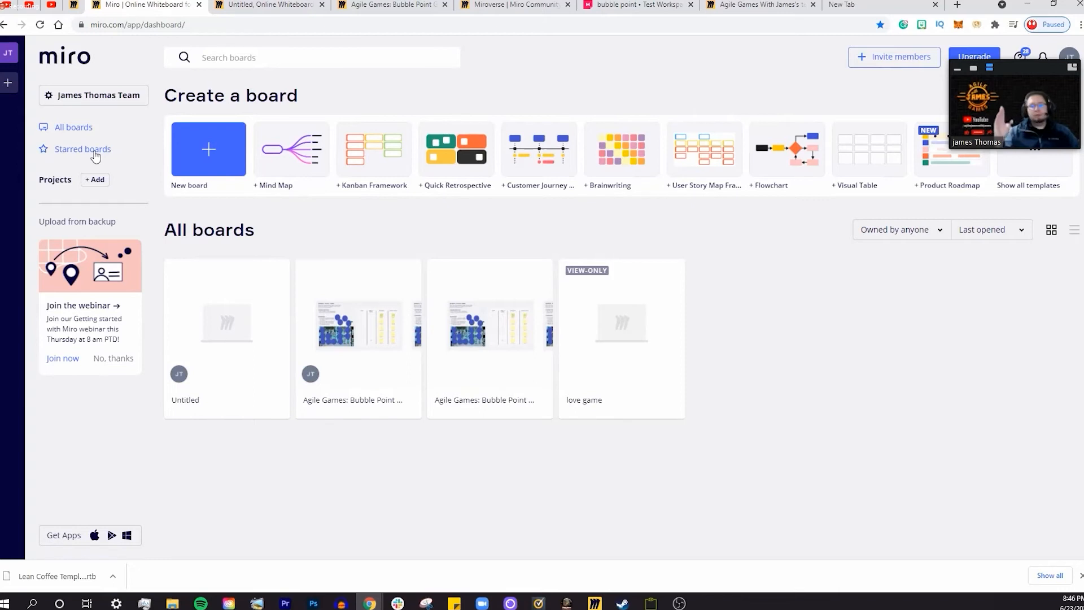
{"action": "mouse_move", "coordinate": [143, 202]}
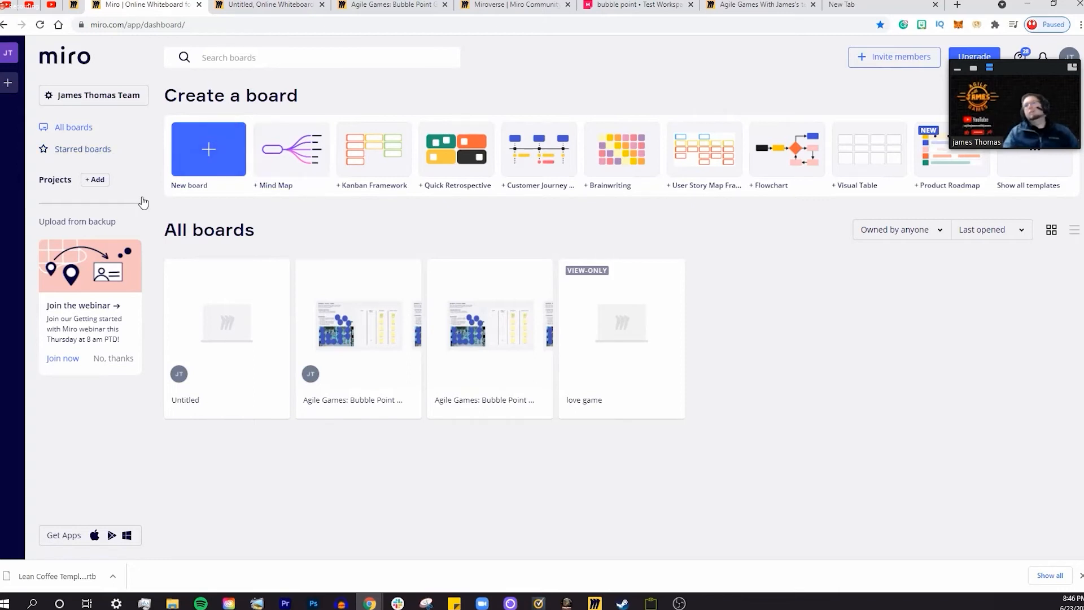
{"action": "mouse_move", "coordinate": [118, 228]}
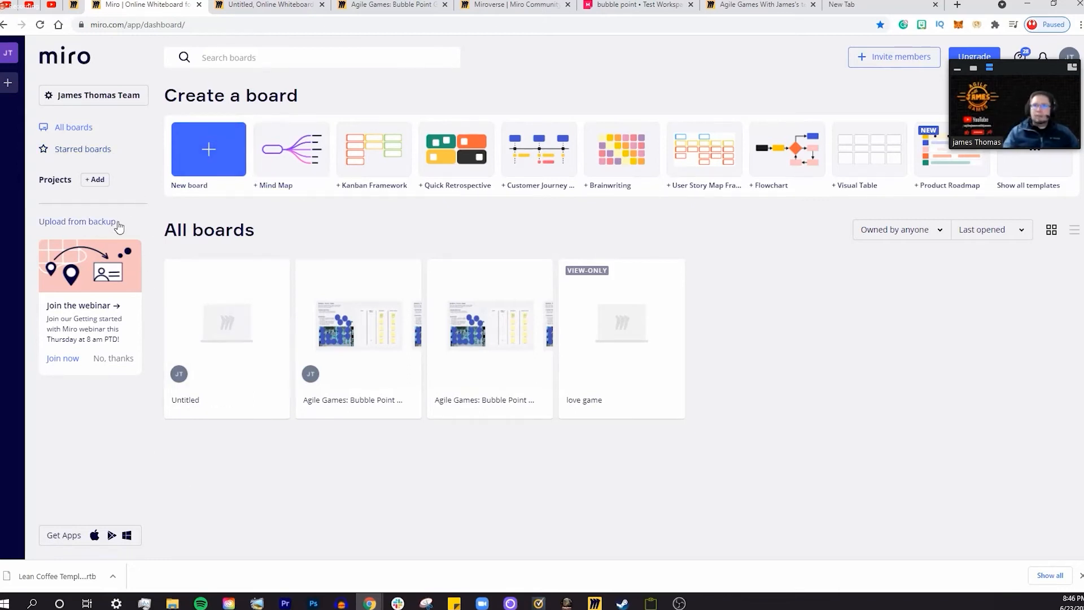
{"action": "mouse_move", "coordinate": [137, 261]}
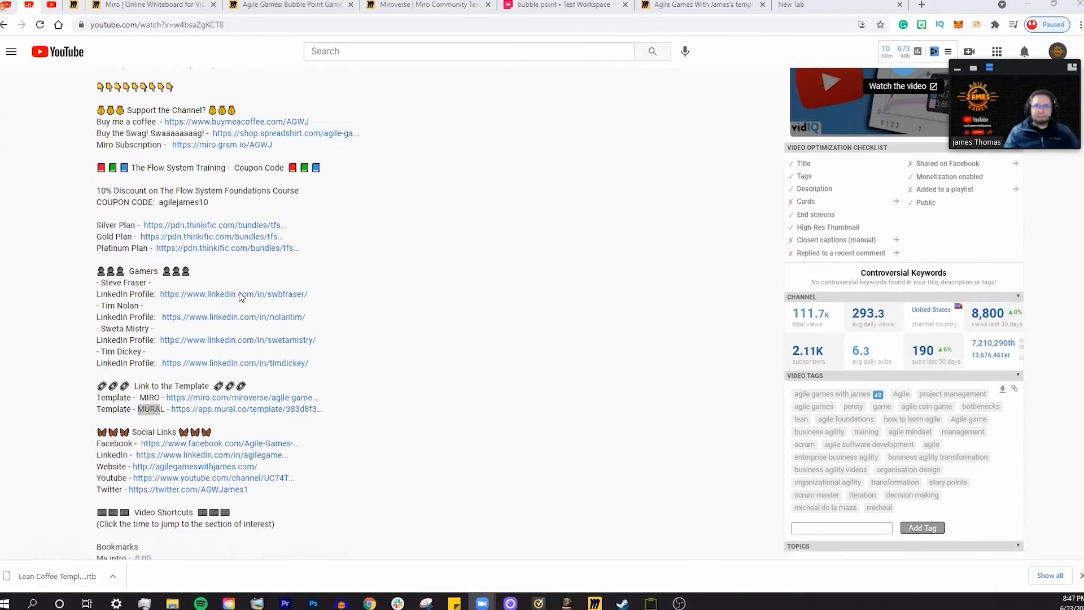
Scroll the video description to the 'Link to the Template' section with the Miro and Mural links
{"action": "scroll", "scroll_direction": "down", "scroll_amount": 3}
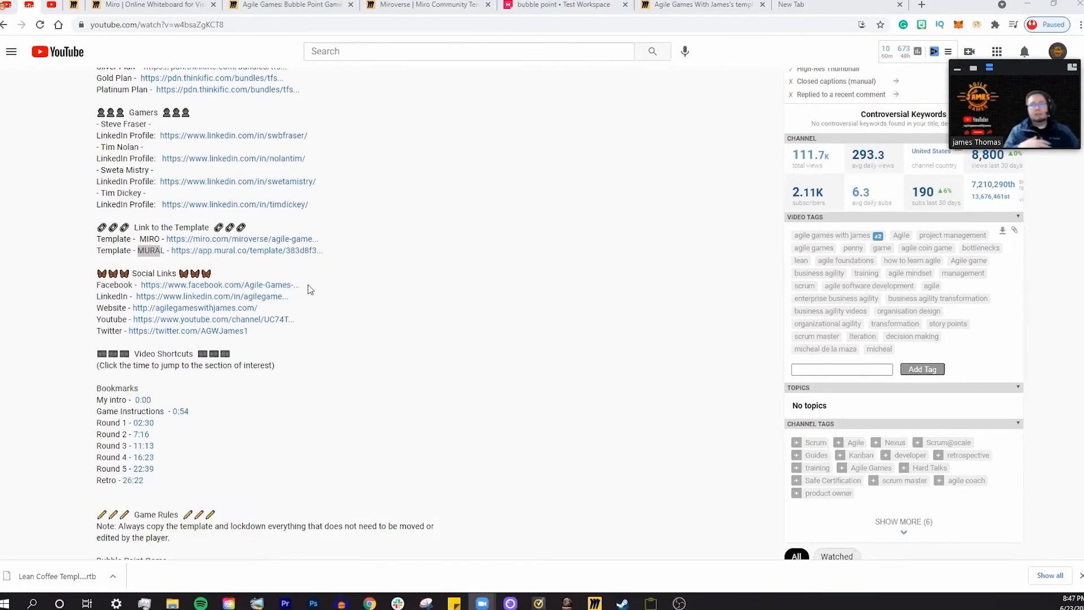
{"action": "scroll", "scroll_direction": "up", "scroll_amount": 3}
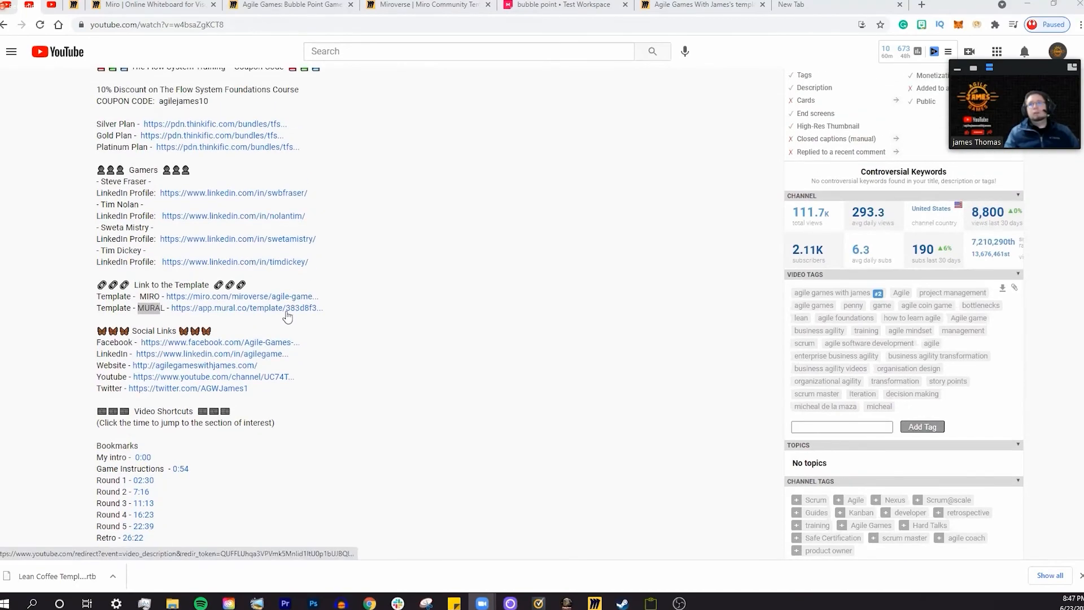
{"action": "mouse_move", "coordinate": [149, 307]}
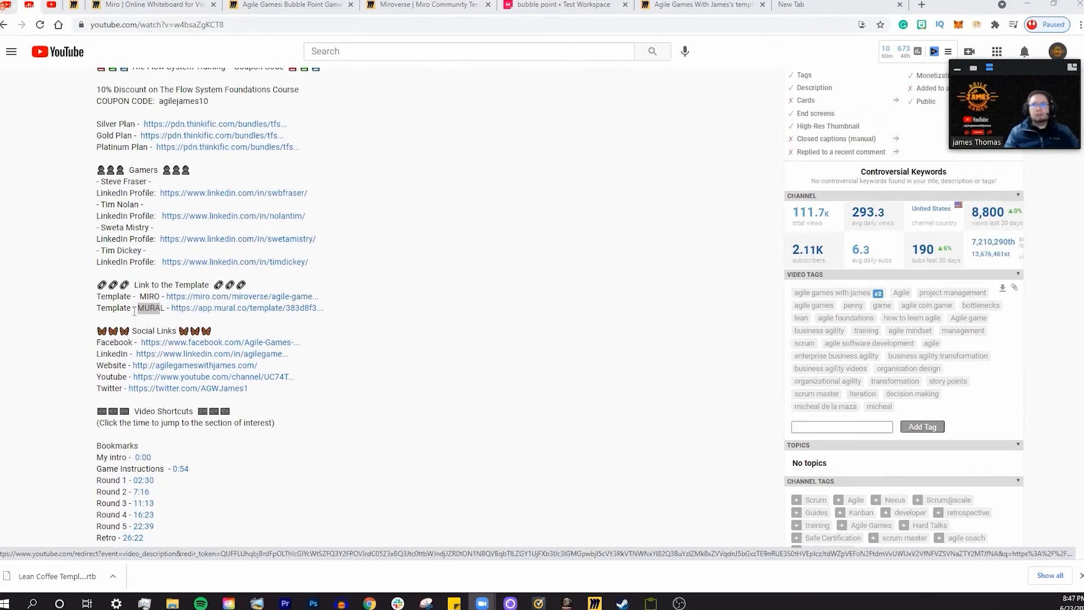
{"action": "scroll", "scroll_direction": "up", "scroll_amount": 3}
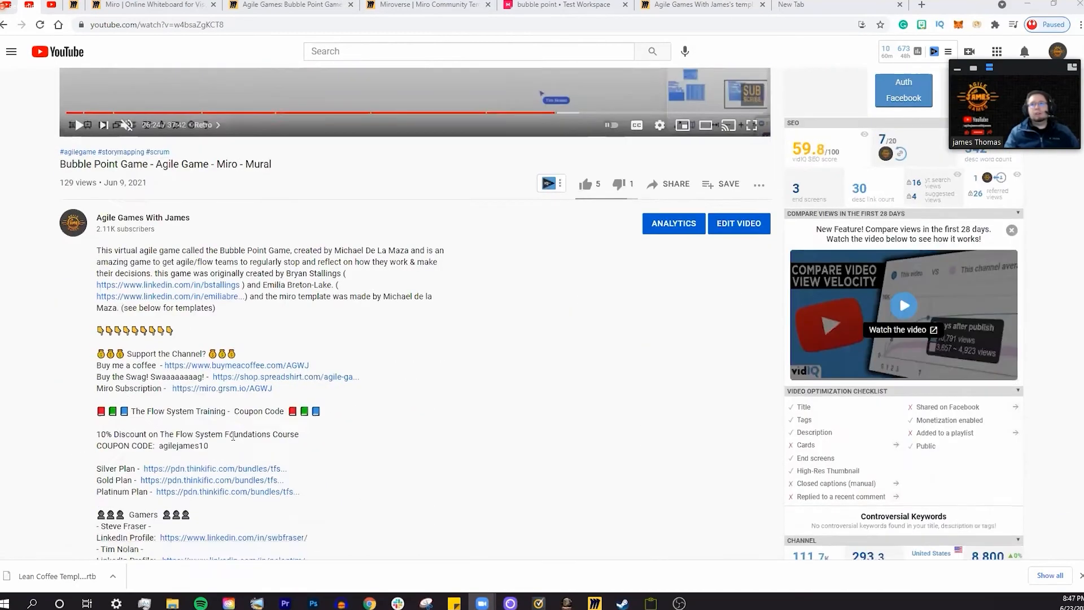
{"action": "scroll", "scroll_direction": "down", "scroll_amount": 3}
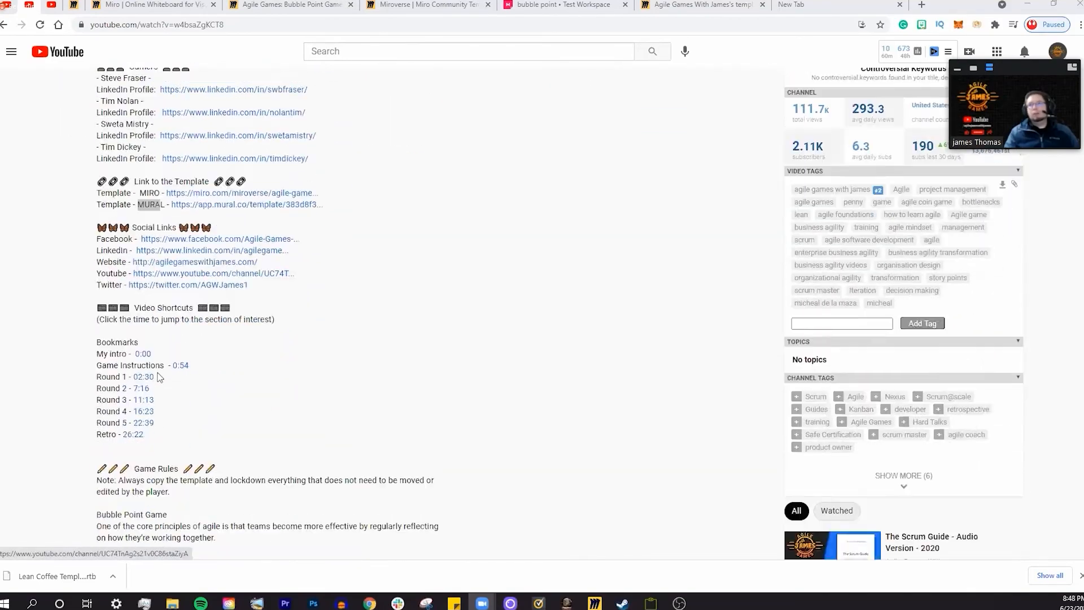
{"action": "scroll", "scroll_direction": "down", "scroll_amount": 3}
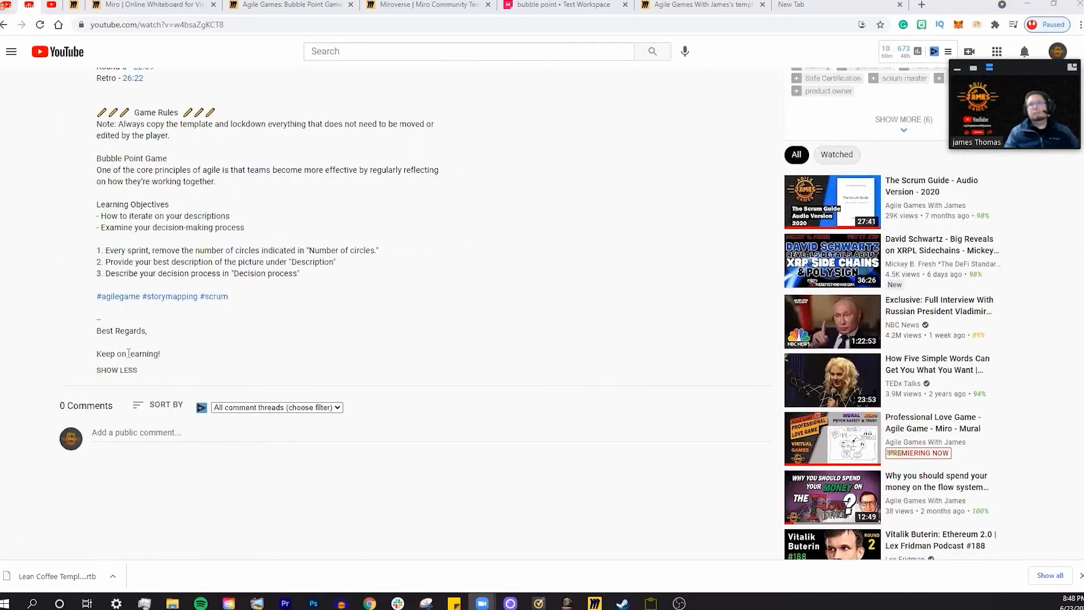
{"action": "scroll", "scroll_direction": "up", "scroll_amount": 3}
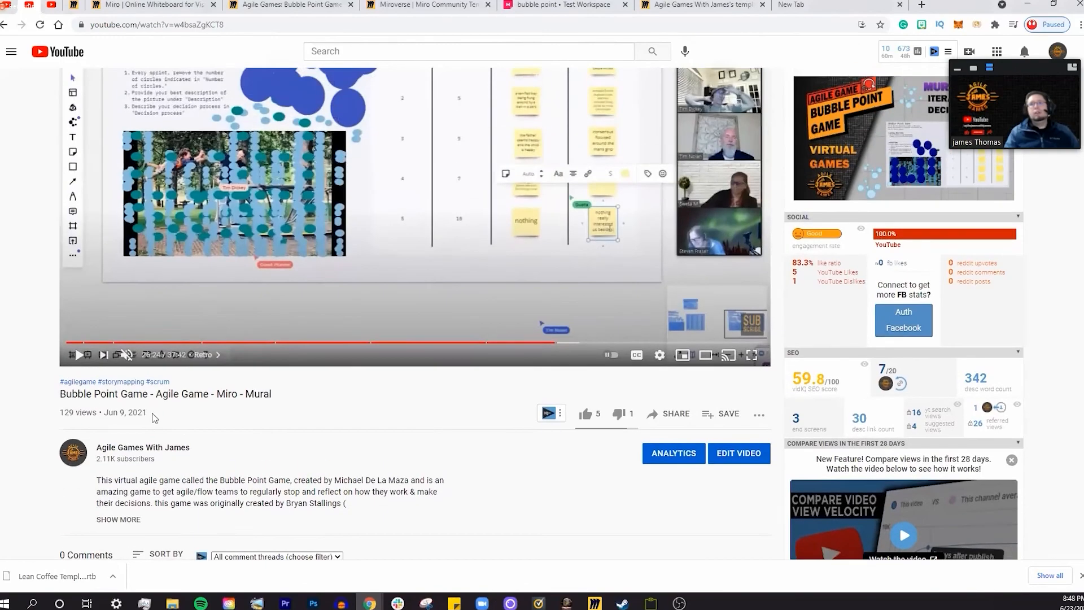
{"action": "scroll", "scroll_direction": "down", "scroll_amount": 3}
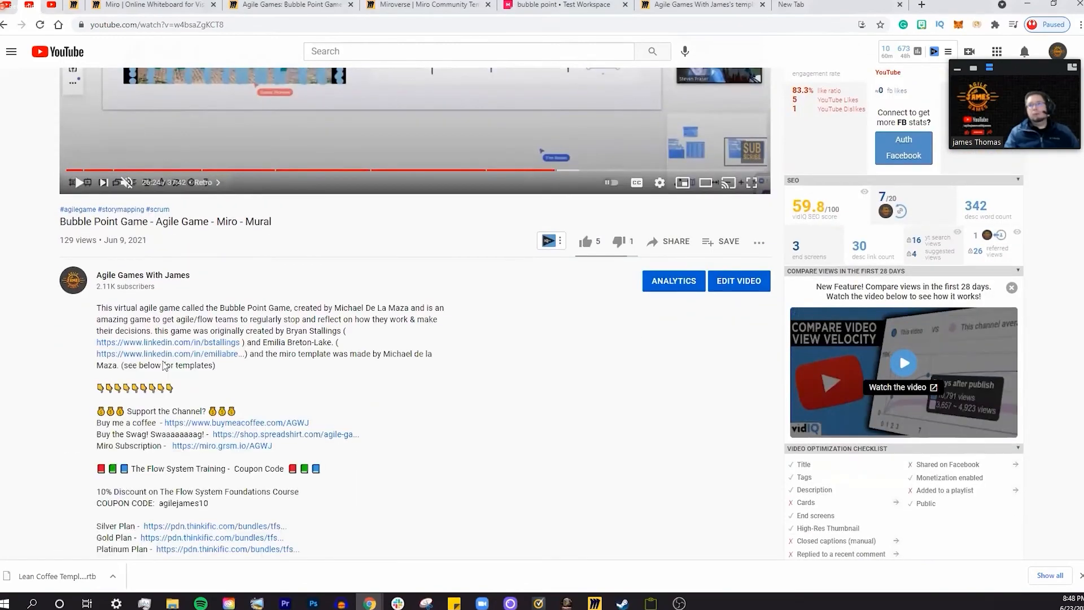
{"action": "scroll", "scroll_direction": "down", "scroll_amount": 3}
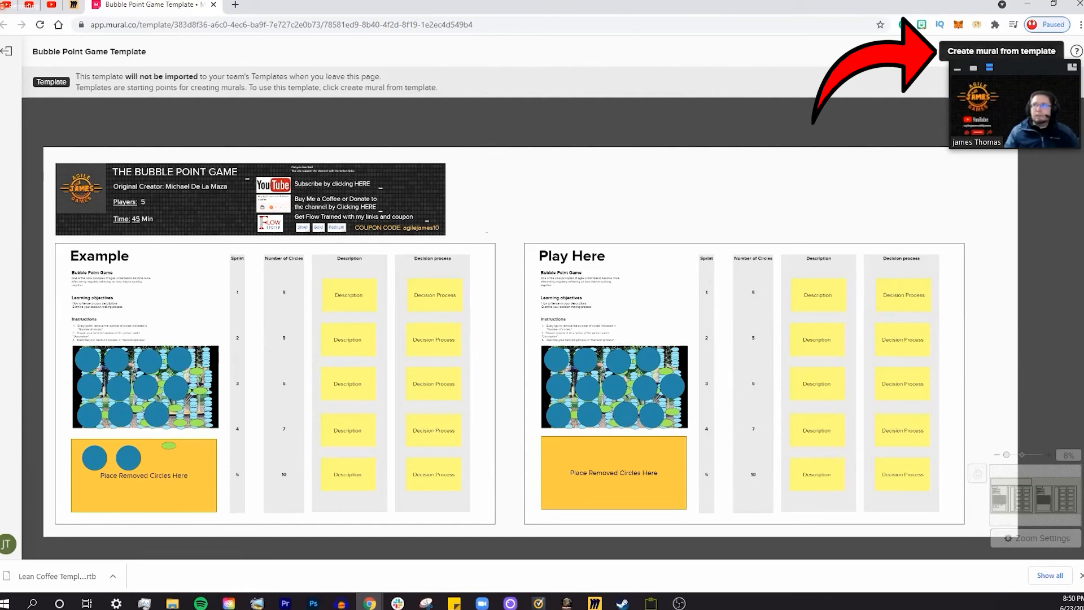
Create a new untitled mural in the Test Workspace from the Bubble Point Game template
{"action": "left_click", "coordinate": [1000, 51]}
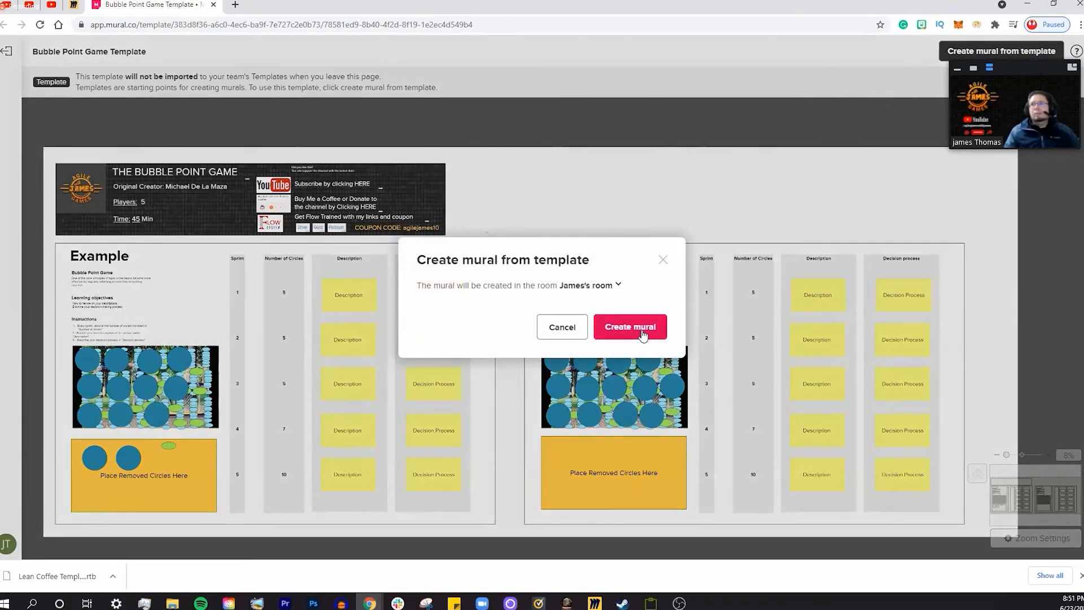
{"action": "left_click", "coordinate": [630, 326]}
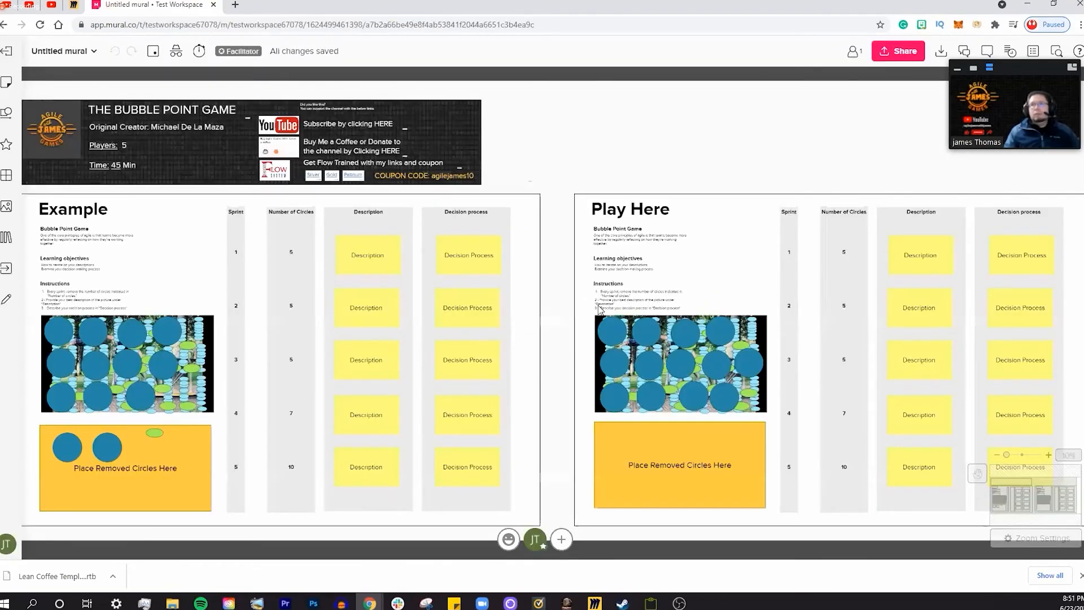
{"action": "scroll", "scroll_direction": "down", "scroll_amount": 3}
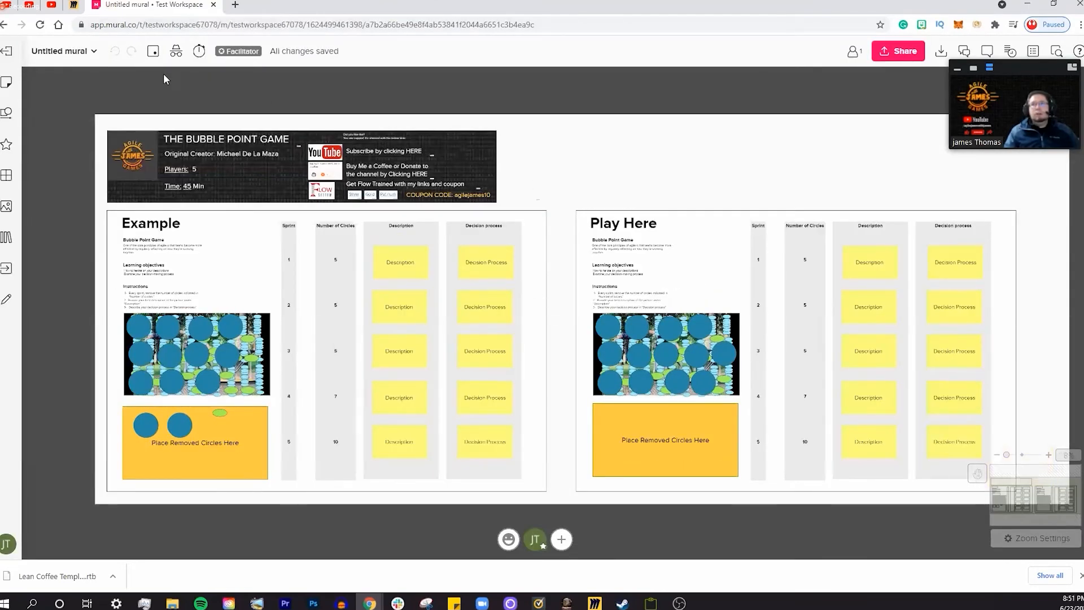
Rename the mural to 'bubble point game' and show its visitor link permissions in Share settings
{"action": "left_click", "coordinate": [58, 51]}
{"action": "type", "text": "bubble point game"}
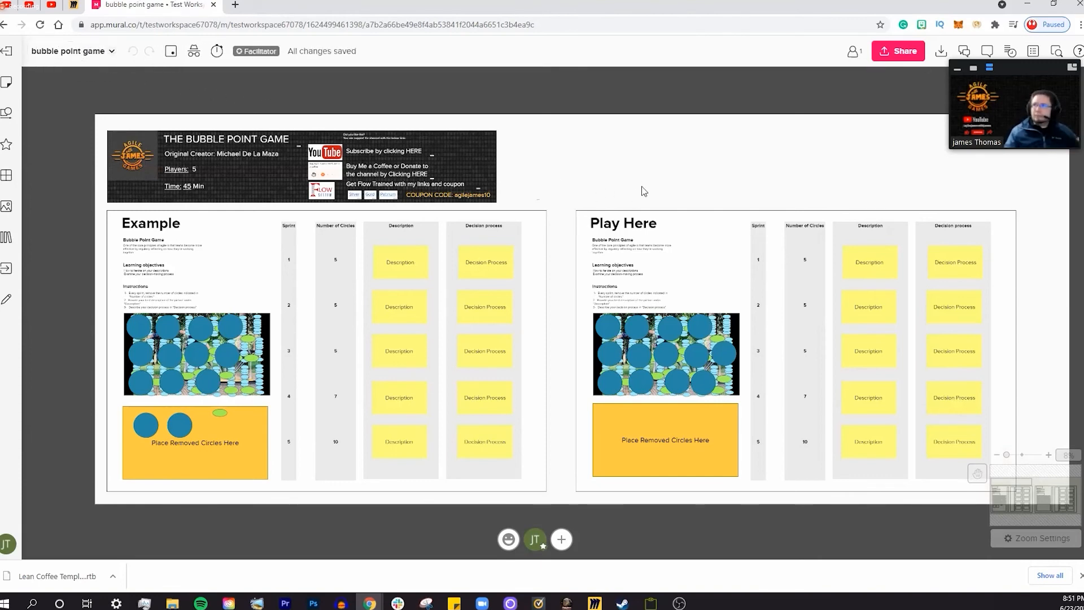
{"action": "left_click", "coordinate": [898, 51]}
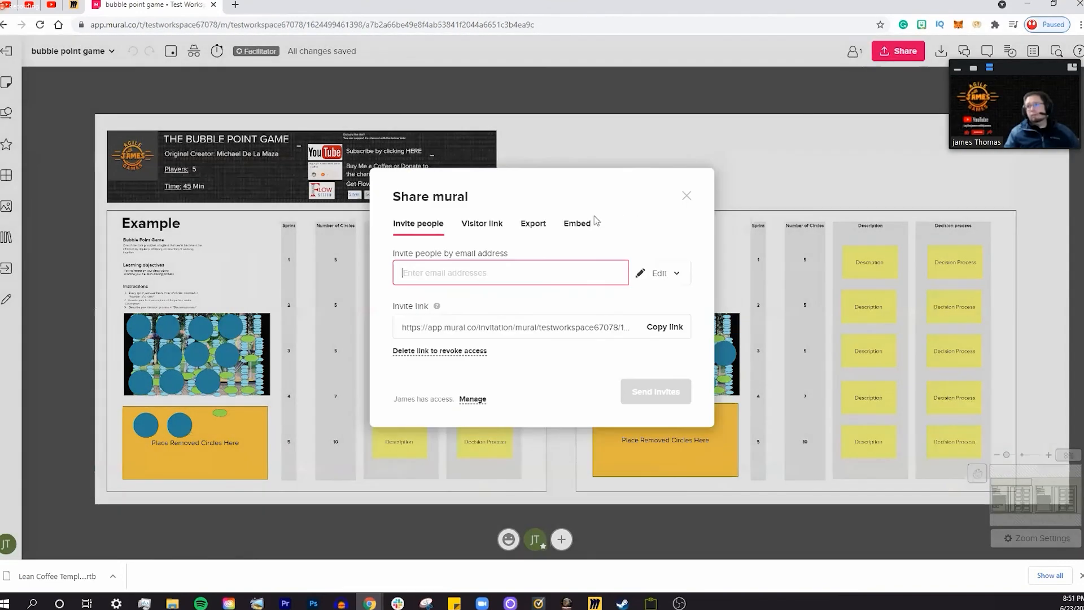
{"action": "left_click", "coordinate": [482, 222]}
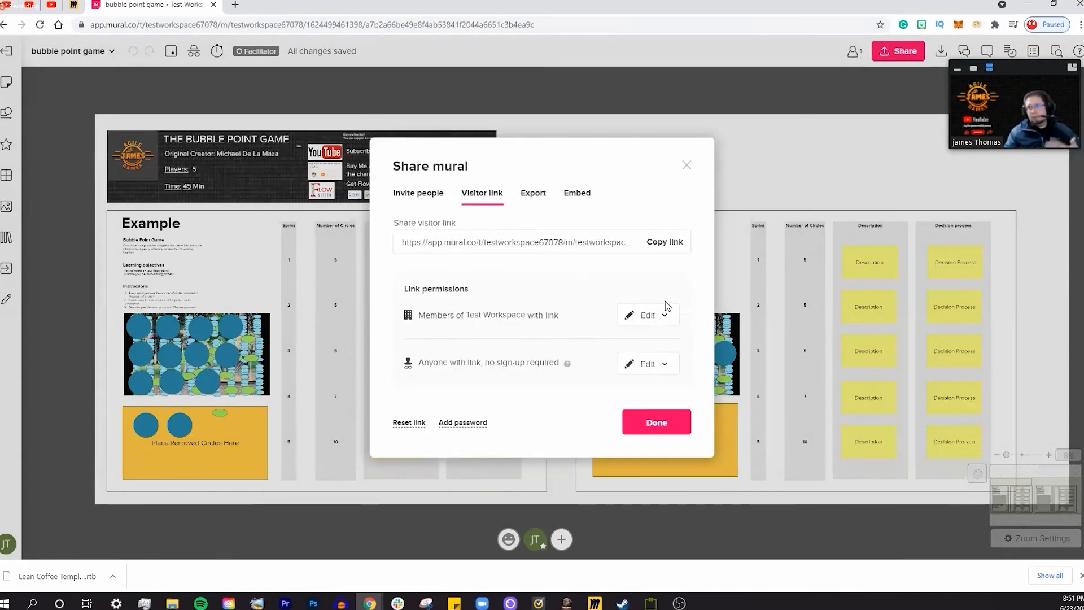